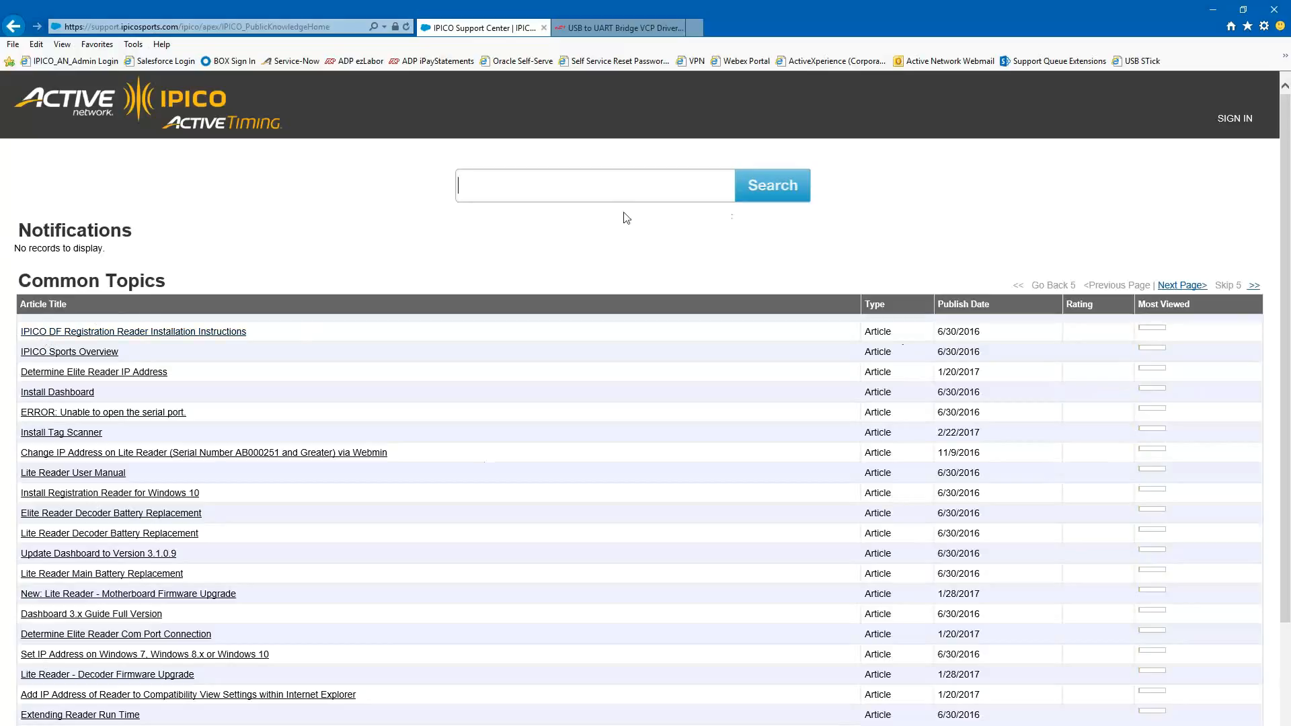
- Open the IPICO DF Registration Reader Installation Instructions article under Common Topics
{"action": "left_click", "coordinate": [593, 184]}
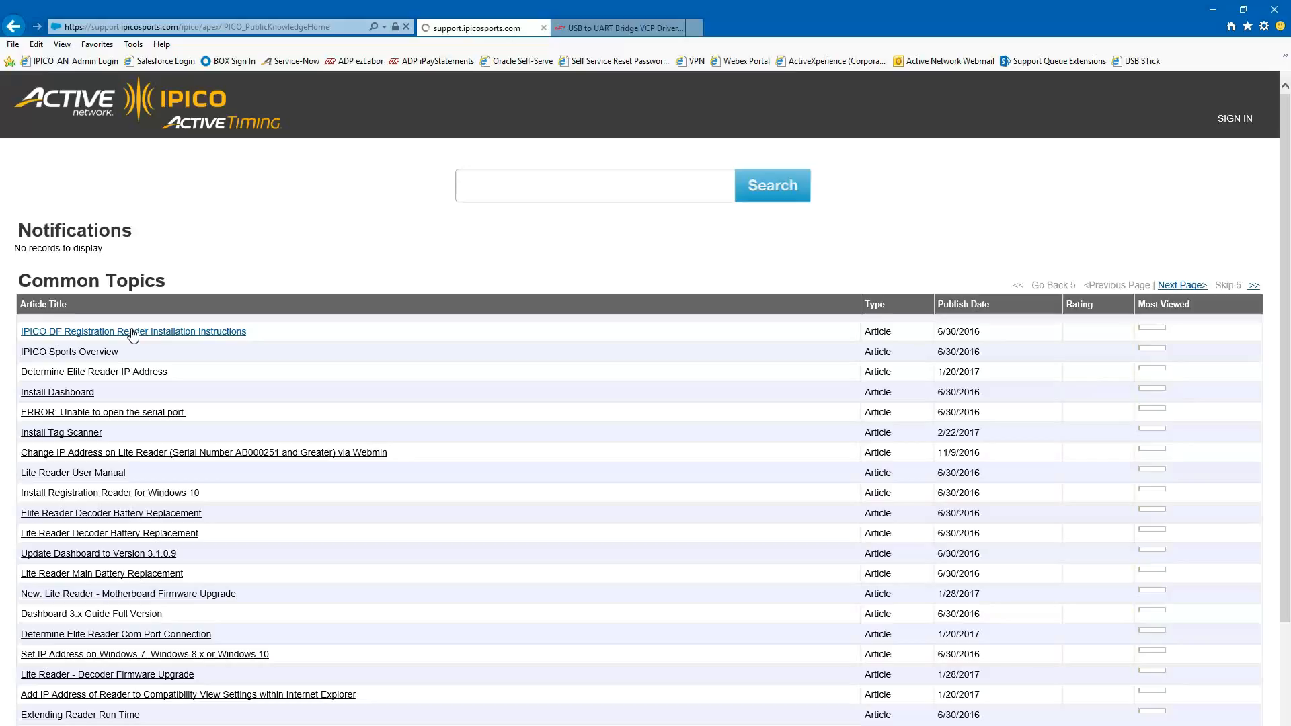
{"action": "left_click", "coordinate": [133, 331]}
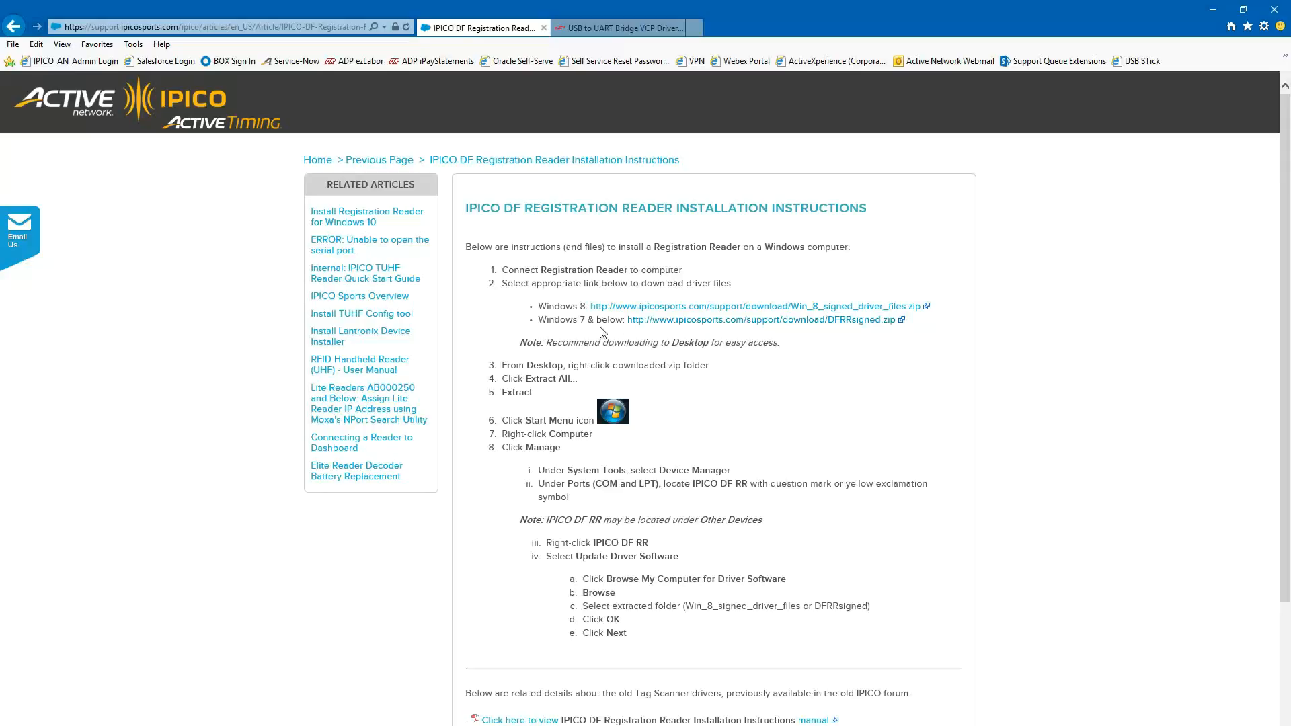
{"action": "mouse_move", "coordinate": [589, 320]}
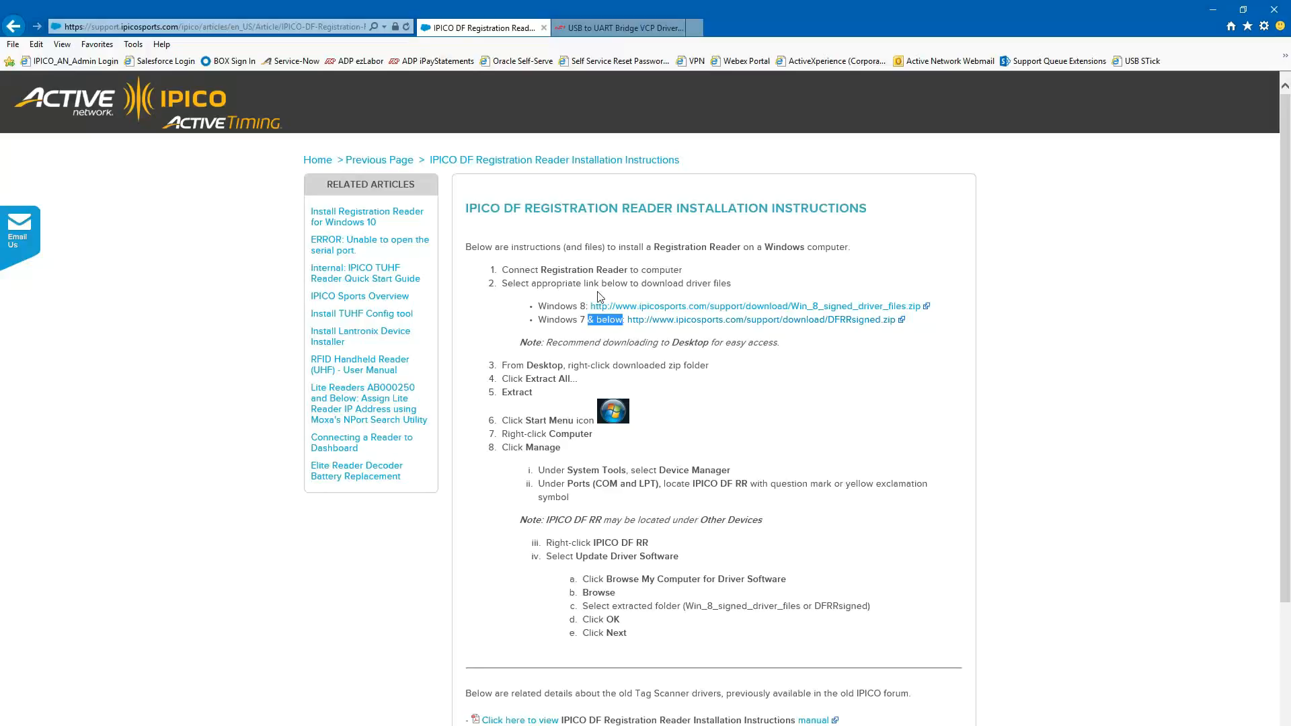
{"action": "mouse_move", "coordinate": [821, 361]}
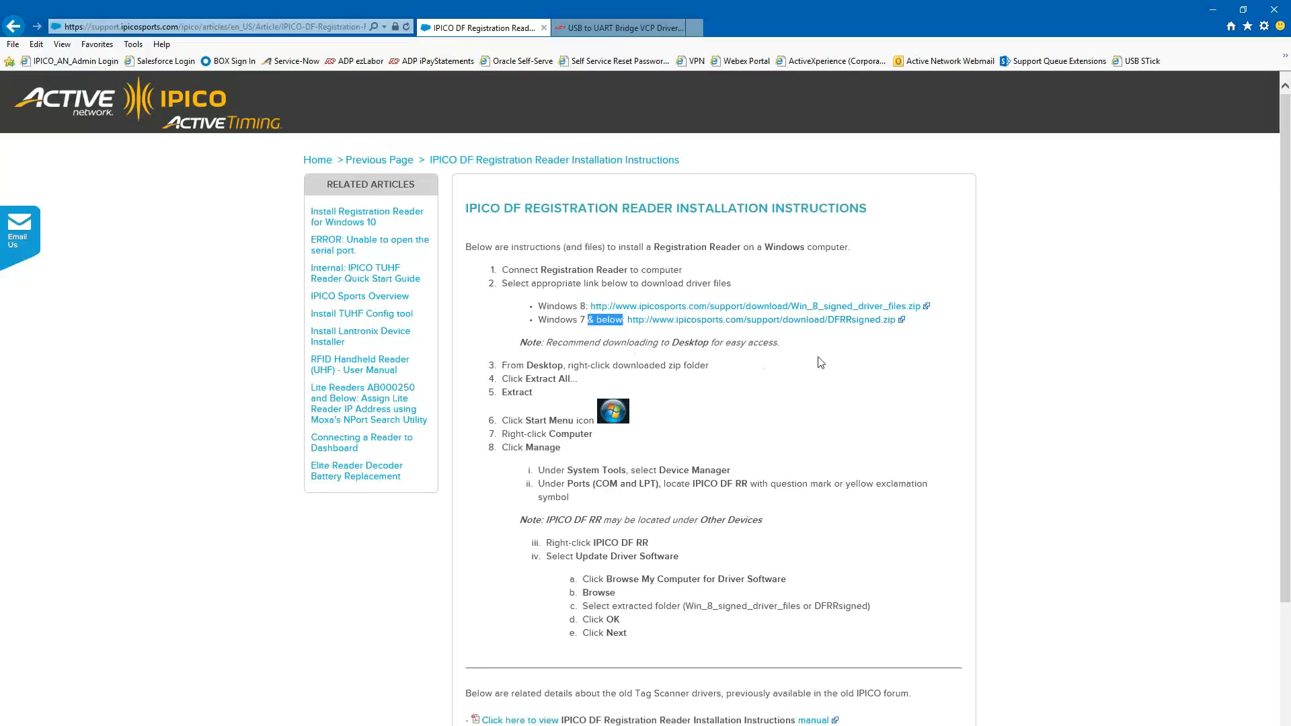
{"action": "mouse_move", "coordinate": [563, 321]}
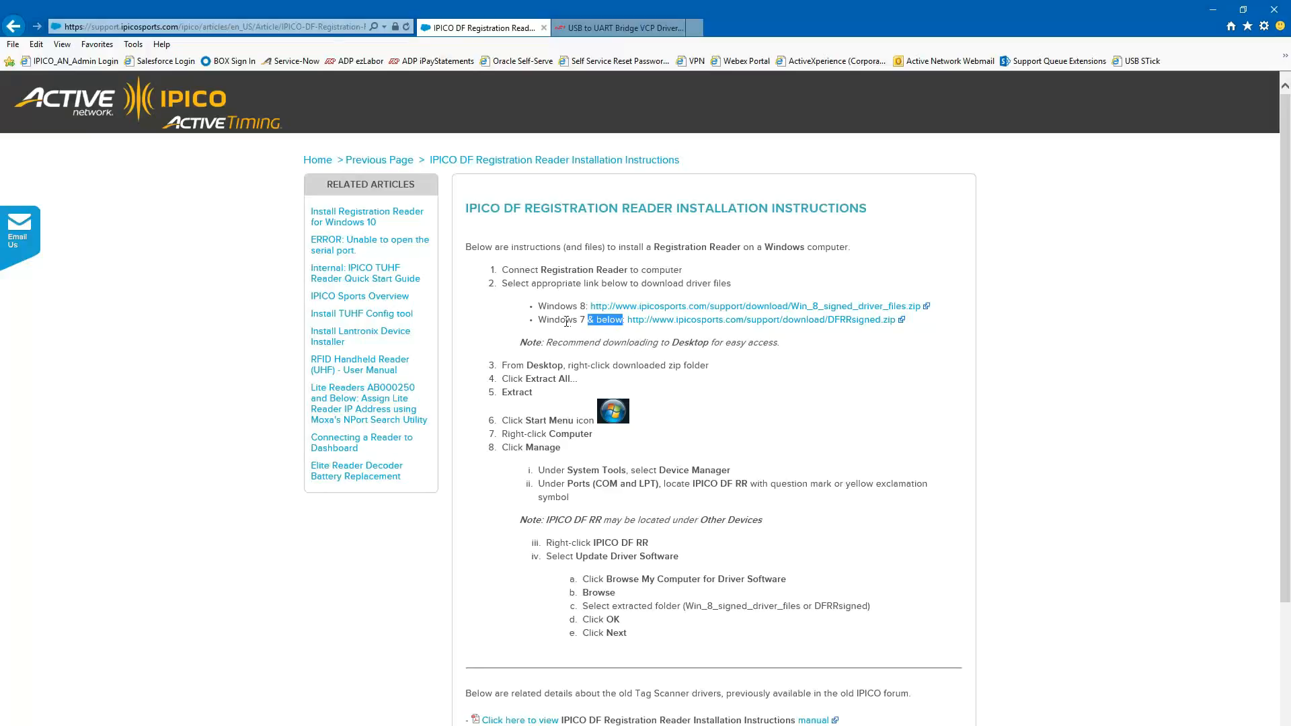
{"action": "mouse_move", "coordinate": [741, 324]}
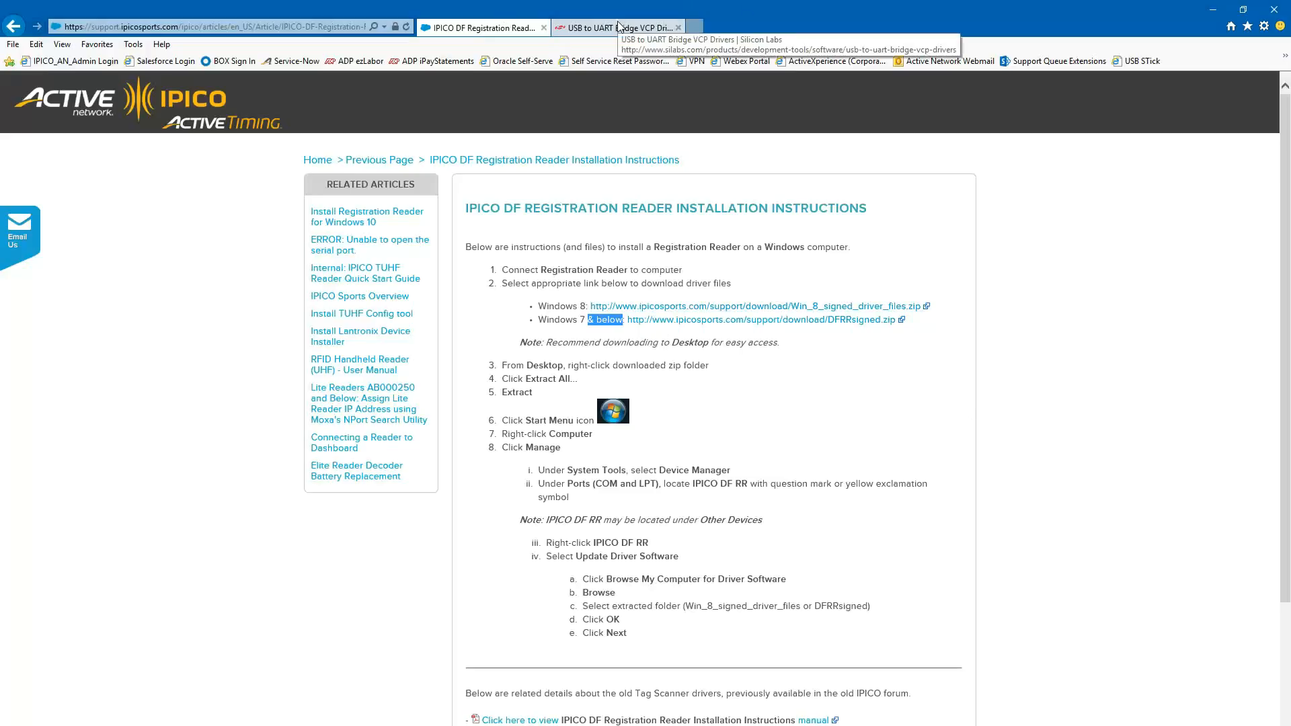
{"action": "left_click", "coordinate": [618, 27]}
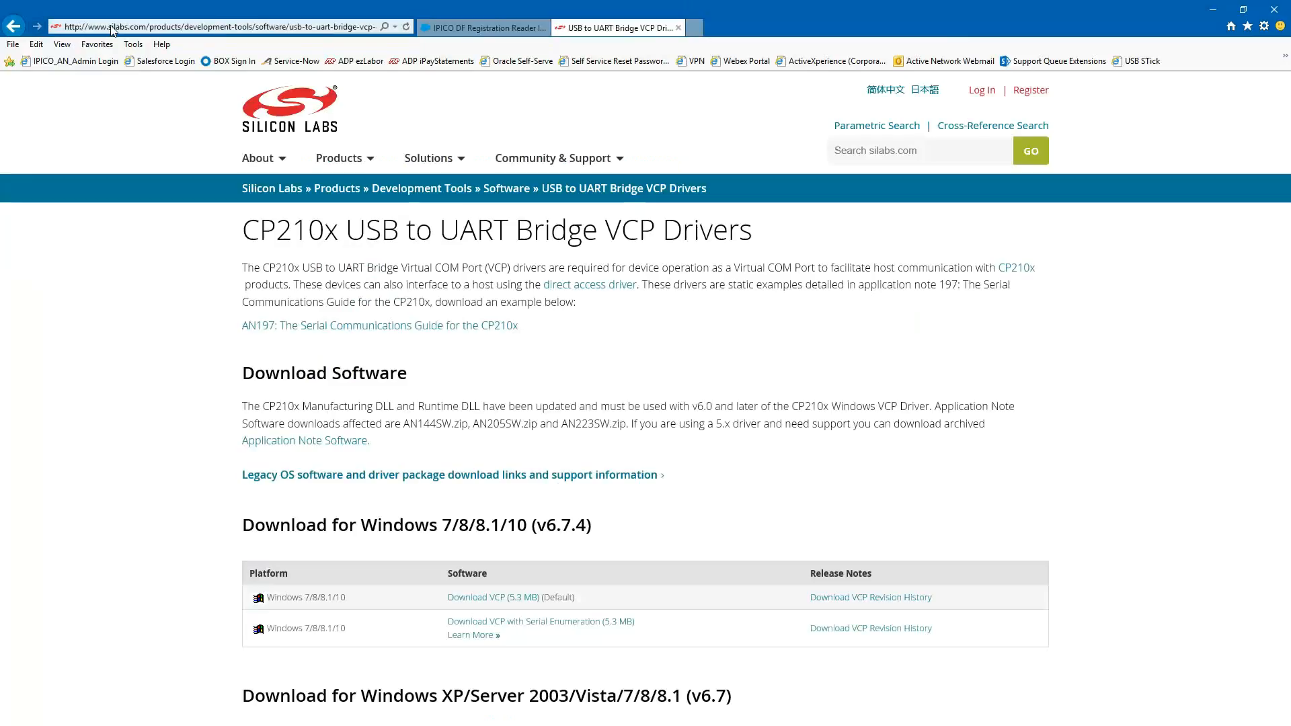
{"action": "mouse_move", "coordinate": [136, 39]}
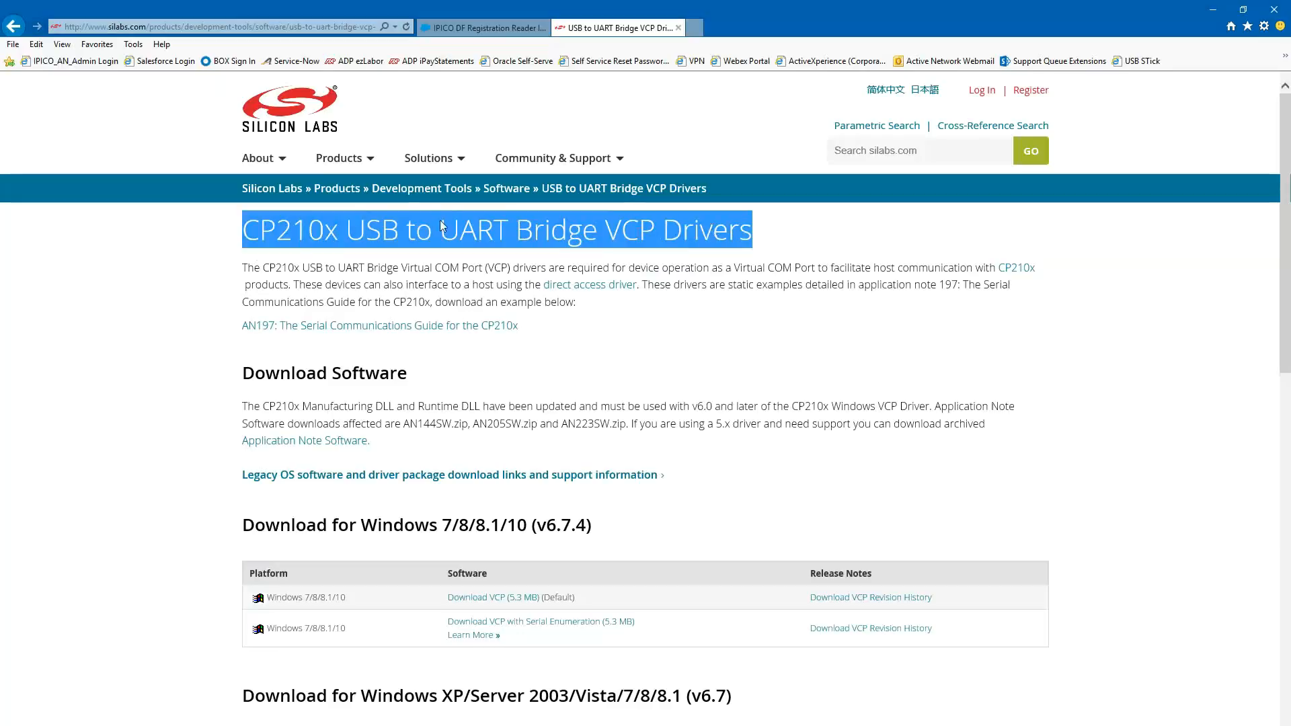
{"action": "mouse_move", "coordinate": [311, 246]}
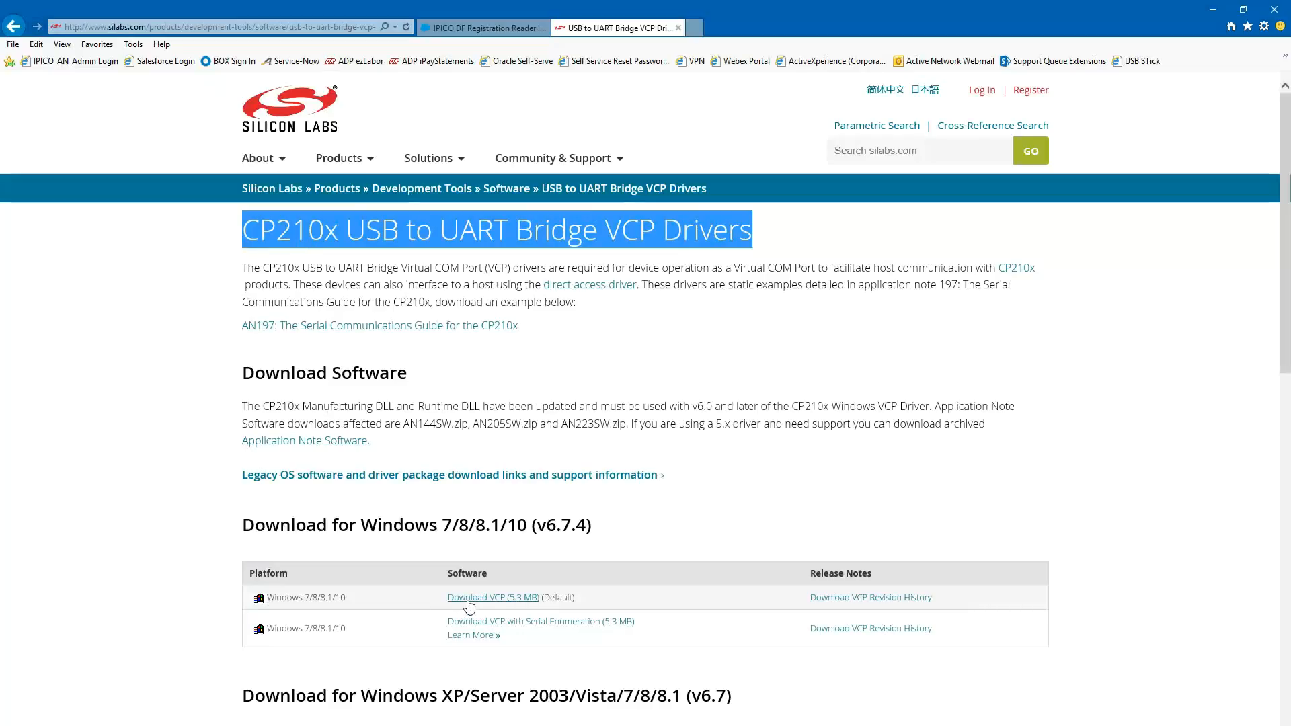
{"action": "mouse_move", "coordinate": [585, 614]}
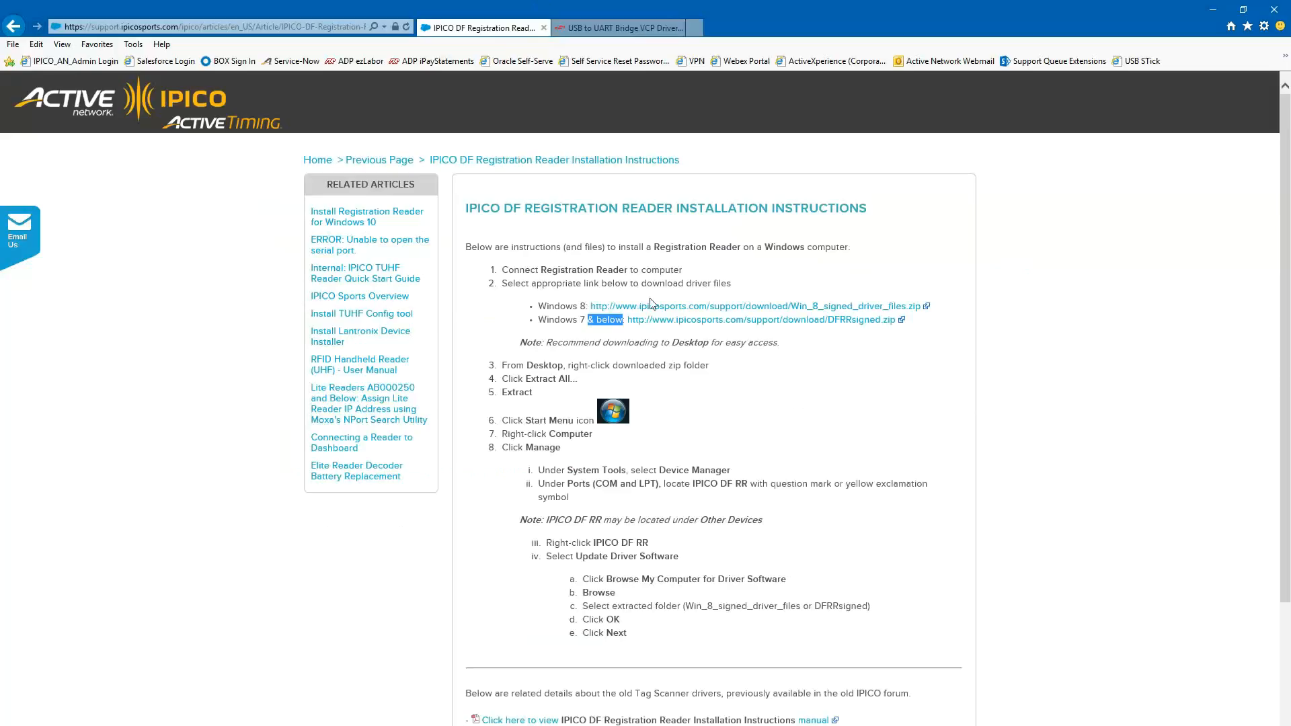
- Minimize the browser to reach the Windows power-user menu listing Device Manager
{"action": "left_click", "coordinate": [617, 27]}
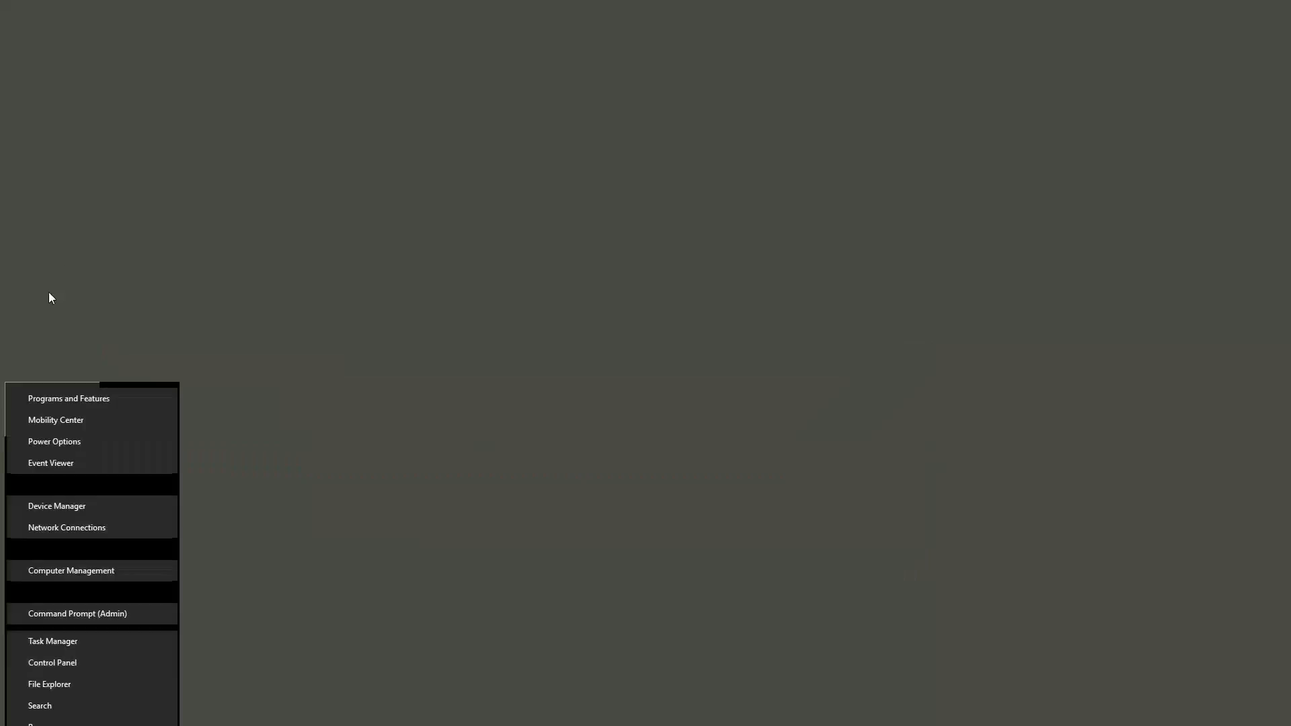
- Launch Device Manager from the Start search results for "device"
{"action": "left_click", "coordinate": [57, 506]}
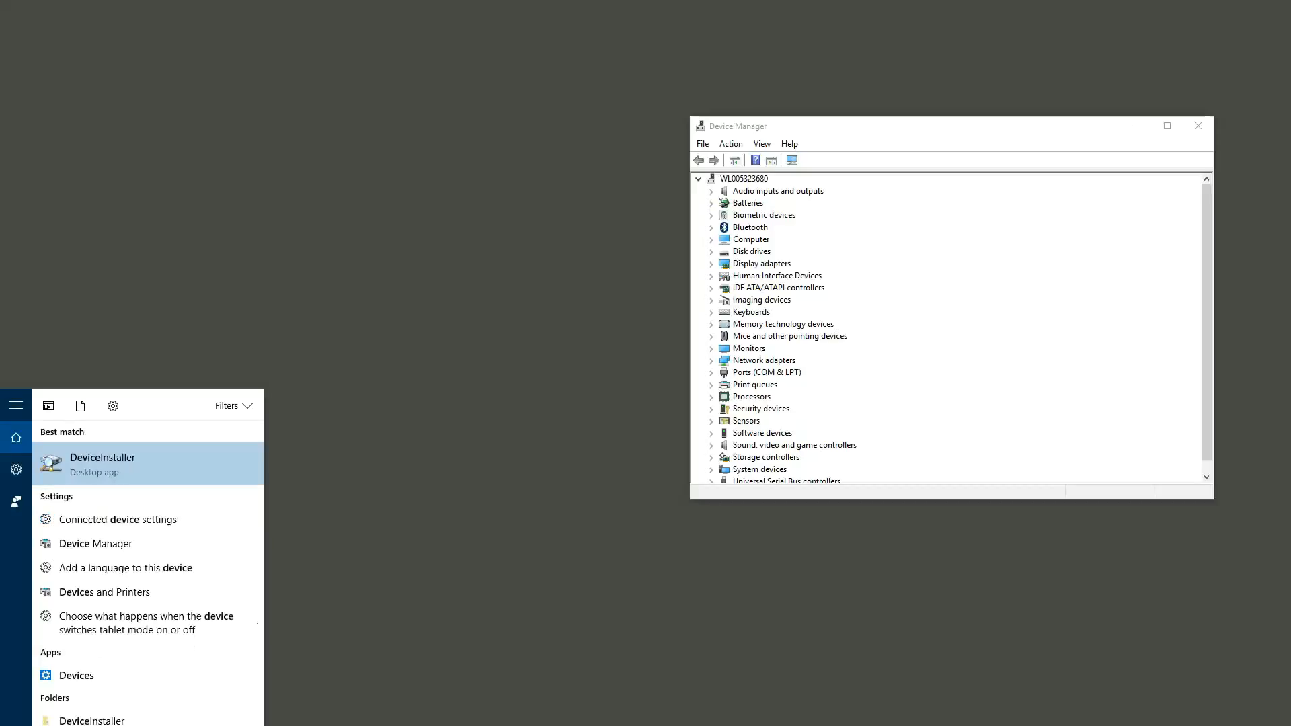
{"action": "mouse_move", "coordinate": [139, 629]}
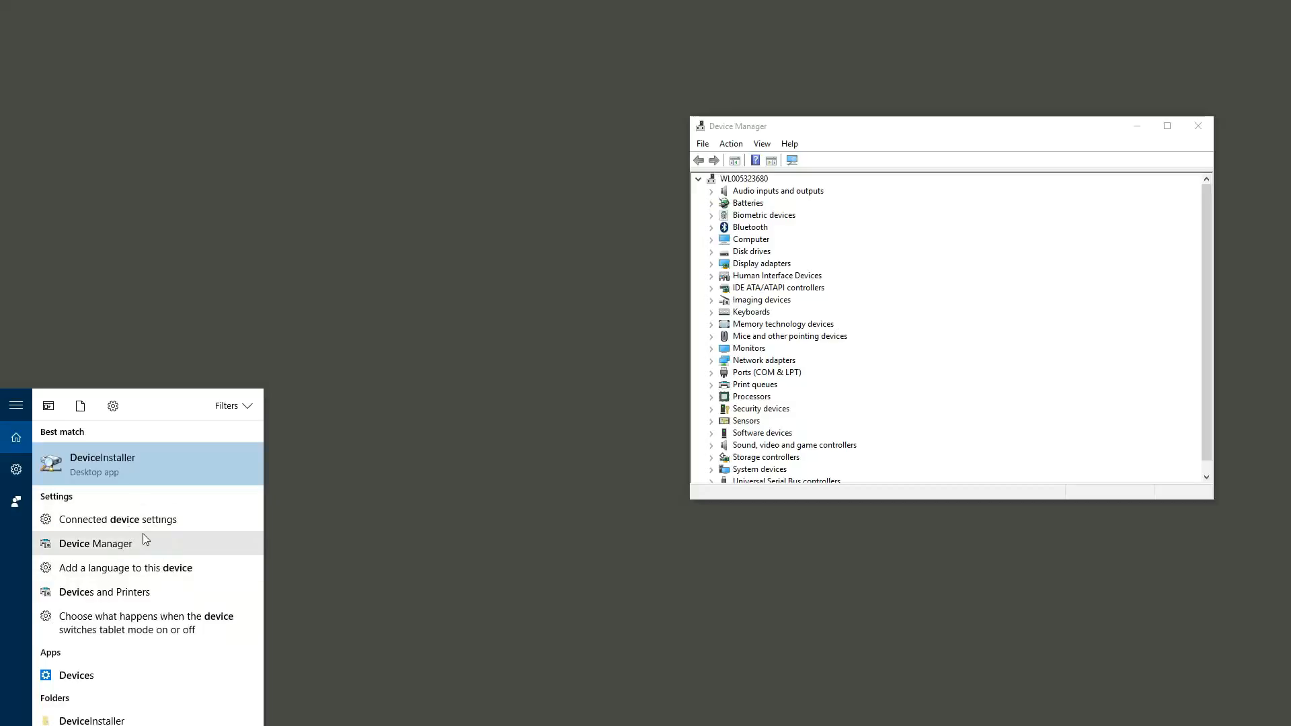
{"action": "mouse_move", "coordinate": [350, 483]}
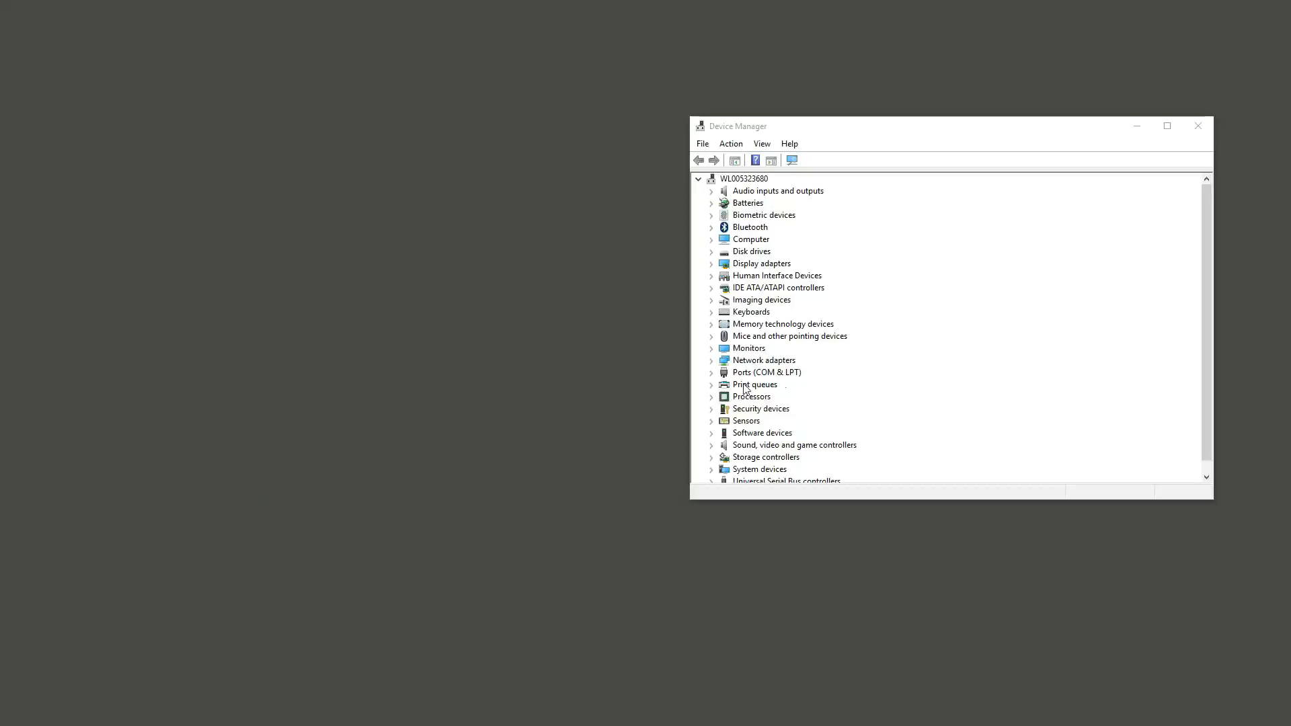
- Expand Ports (COM & LPT) to show IPICO DF RR COM Port (COM4)
{"action": "scroll", "scroll_direction": "down", "scroll_amount": 3}
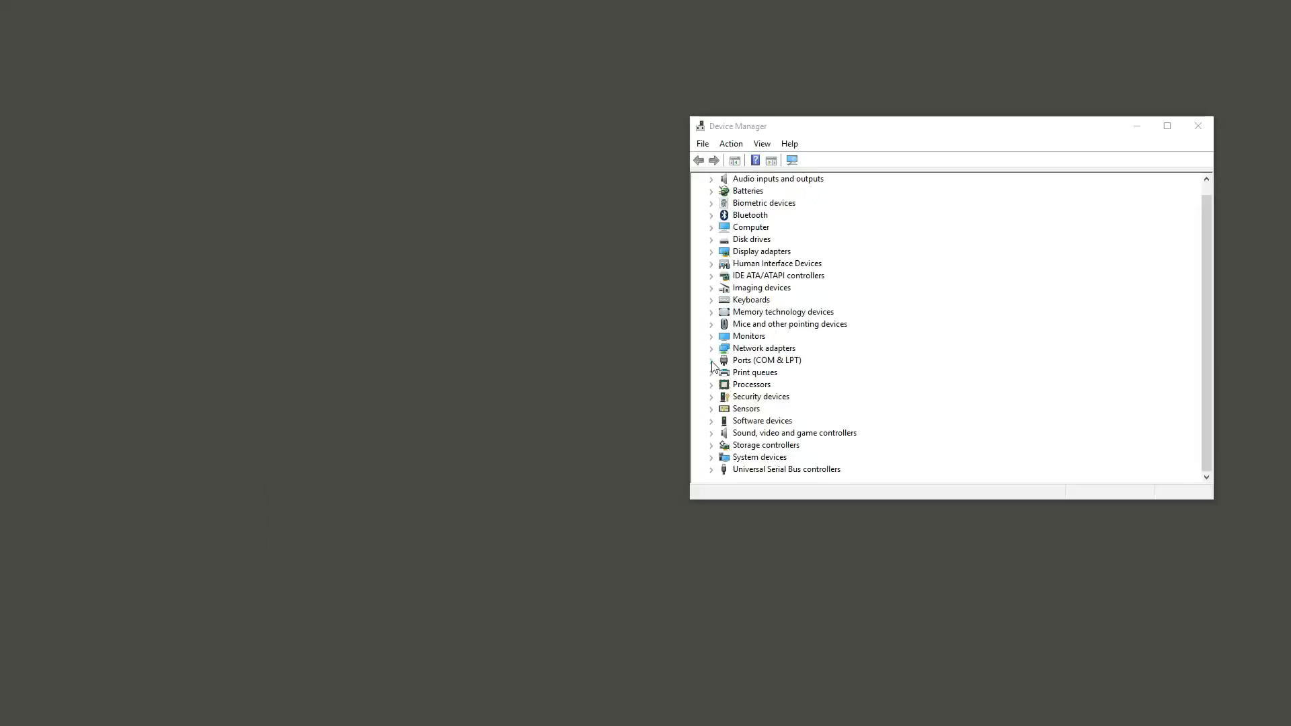
{"action": "left_click", "coordinate": [713, 361]}
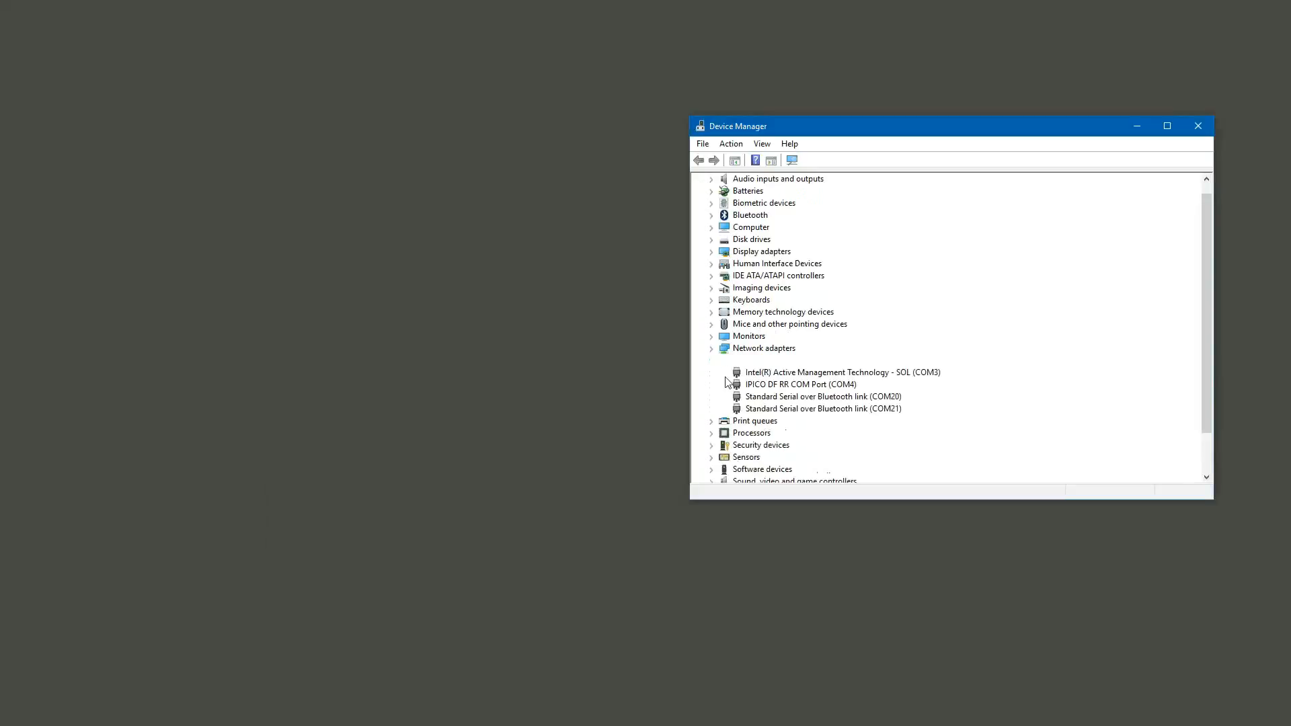
{"action": "left_click", "coordinate": [711, 360]}
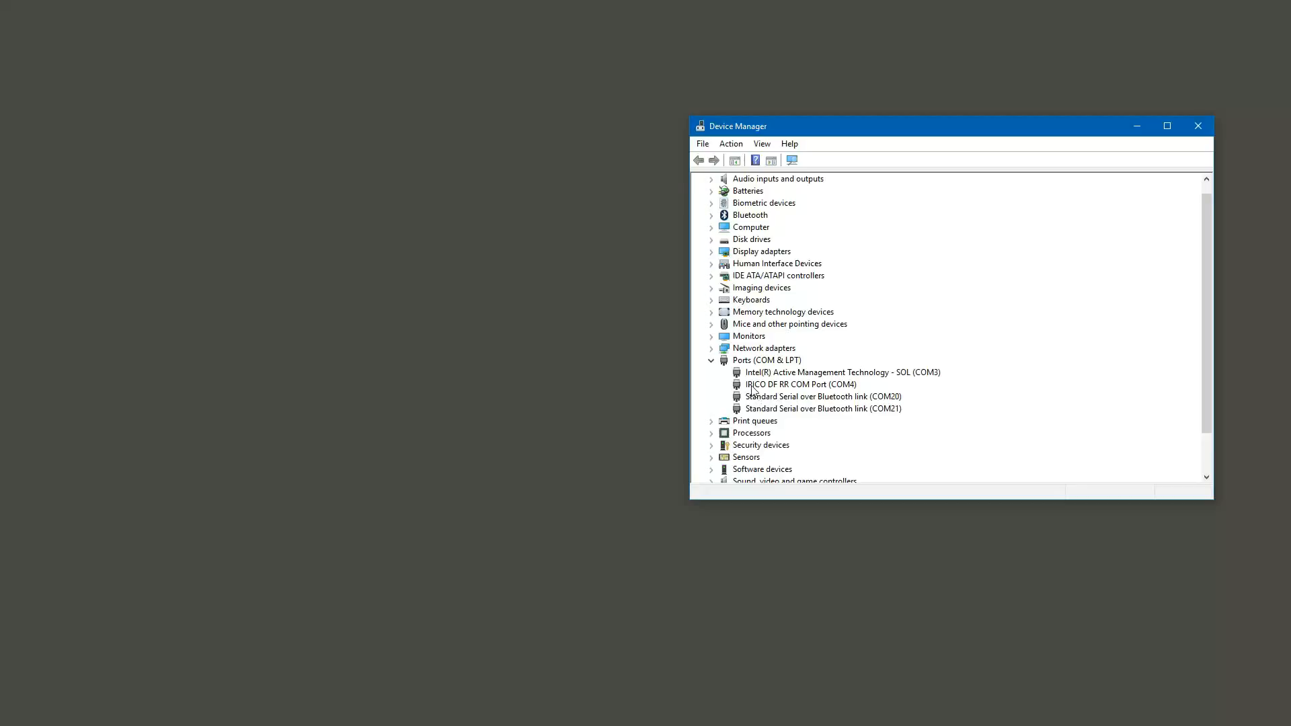
{"action": "mouse_move", "coordinate": [814, 392]}
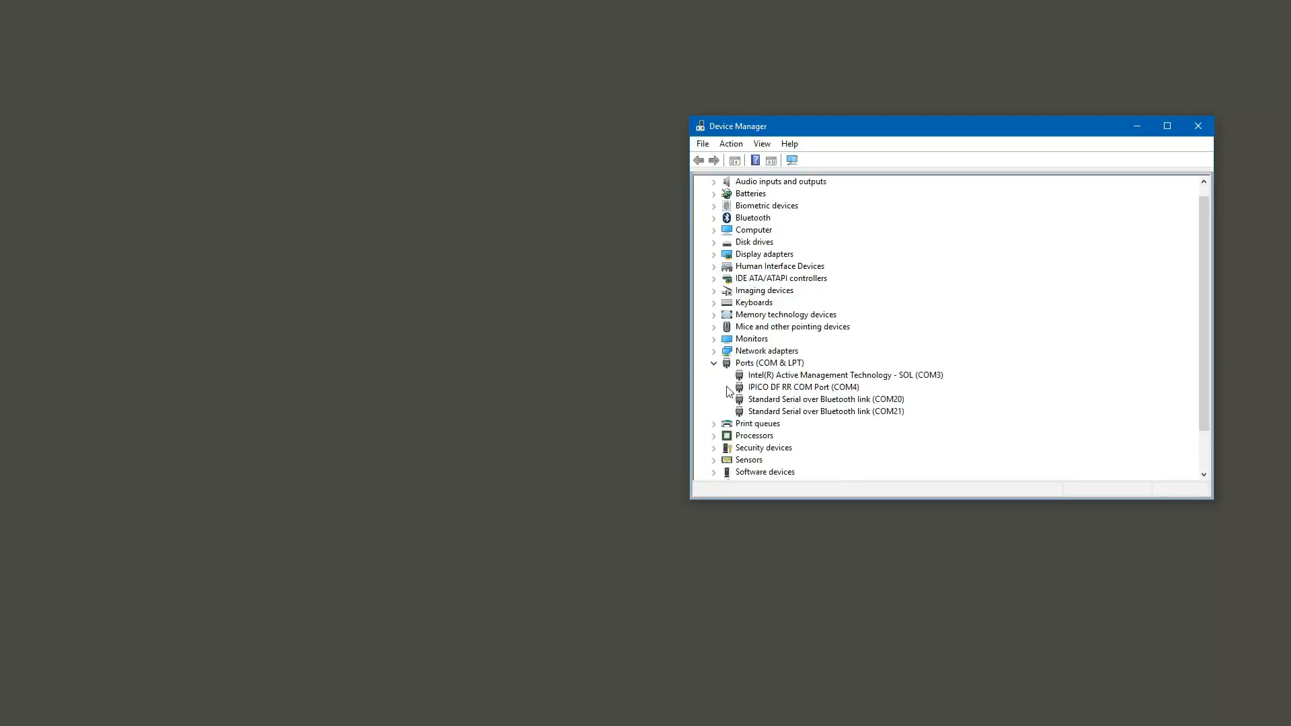
{"action": "mouse_move", "coordinate": [813, 401]}
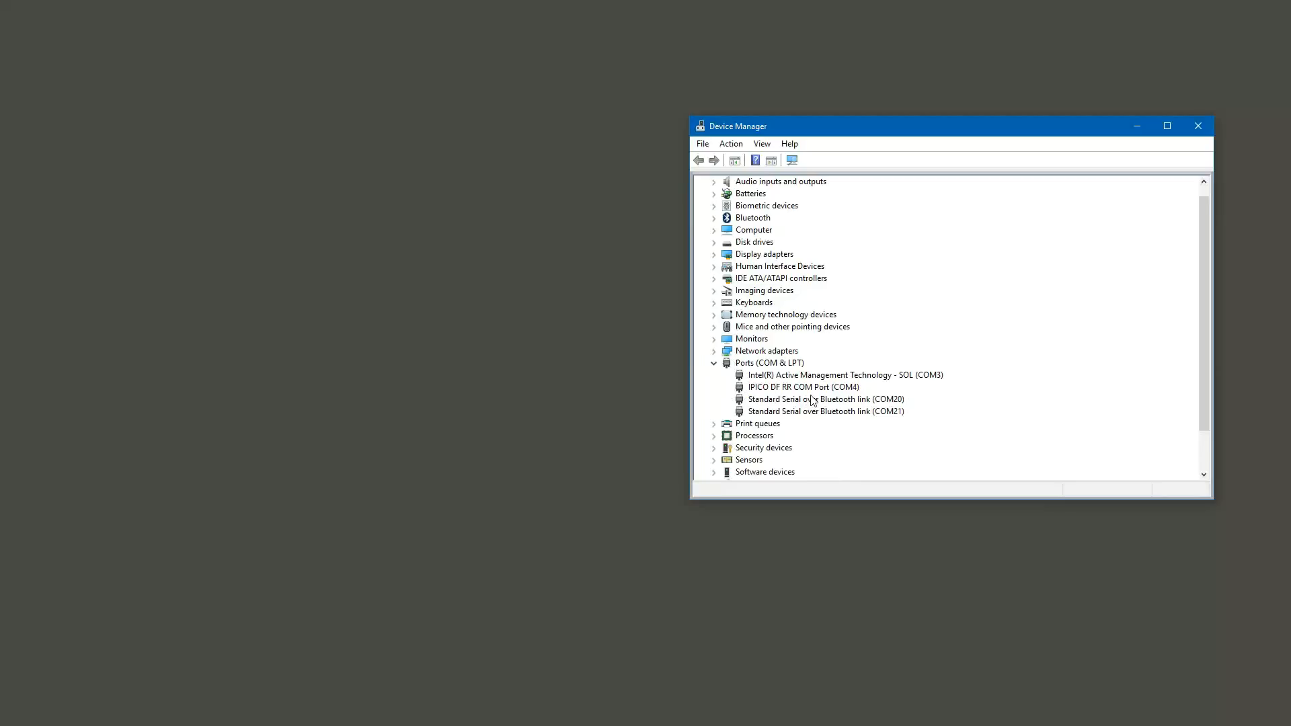
{"action": "scroll", "scroll_direction": "down", "scroll_amount": 3}
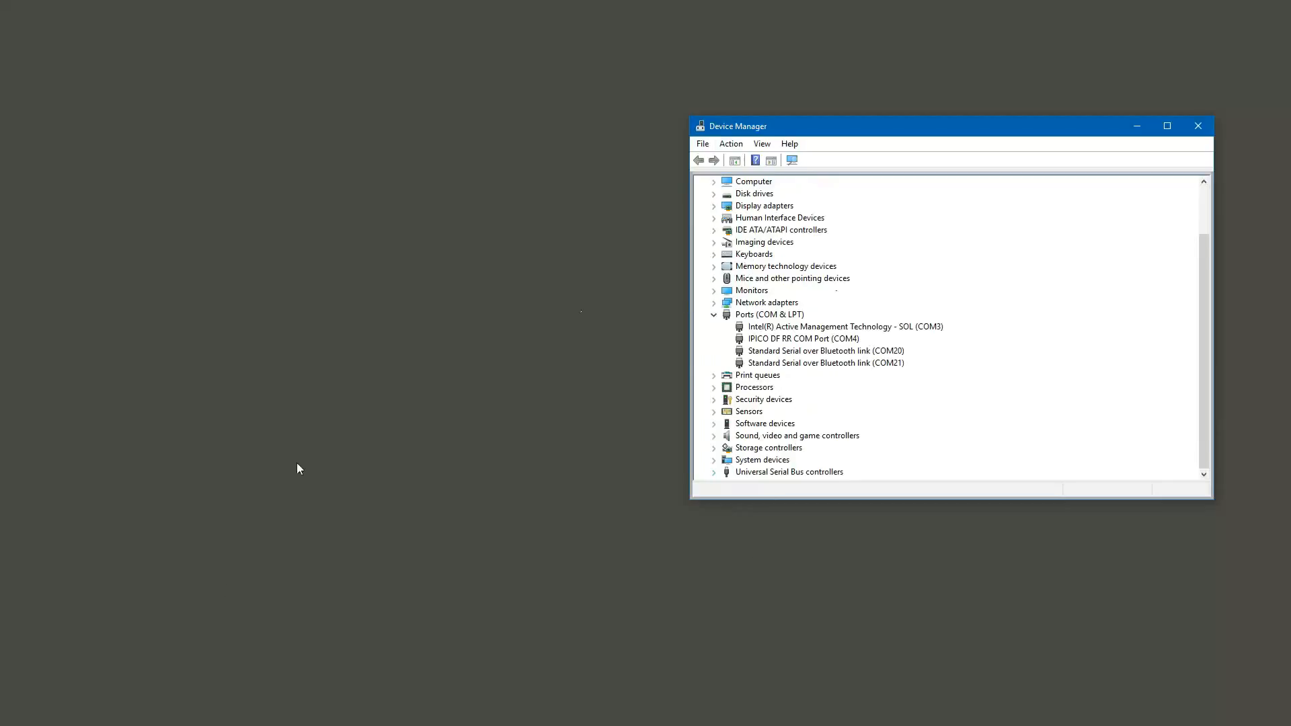
{"action": "mouse_move", "coordinate": [330, 387]}
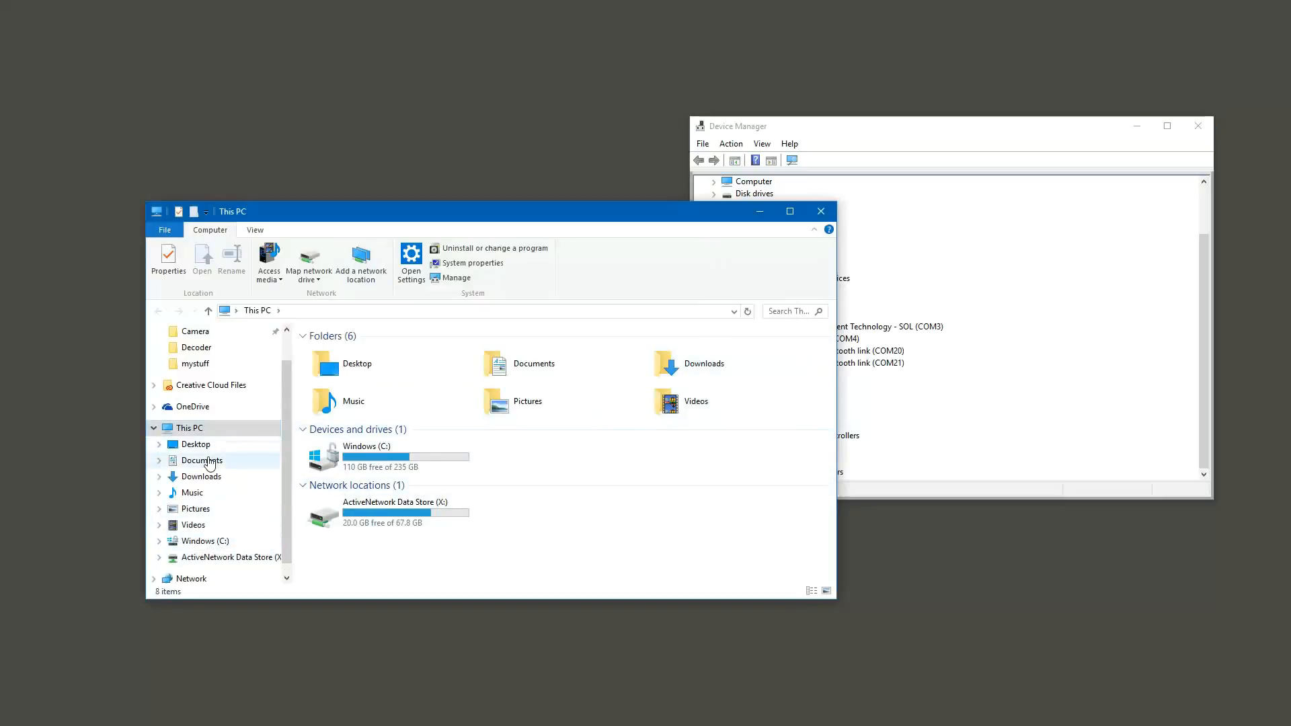
- Navigate Desktop > IPICO > Software and open the CP210x_Windows_Drivers folder
{"action": "left_click", "coordinate": [195, 444]}
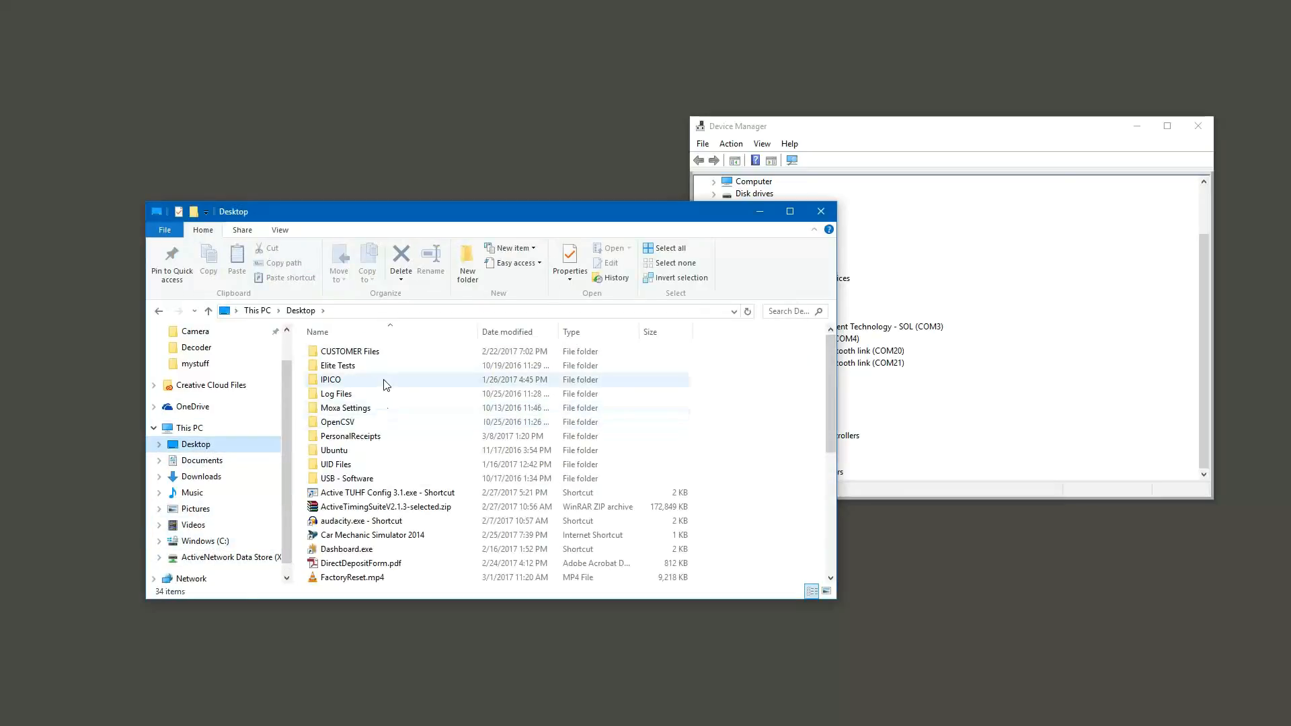
{"action": "double_click", "coordinate": [330, 379]}
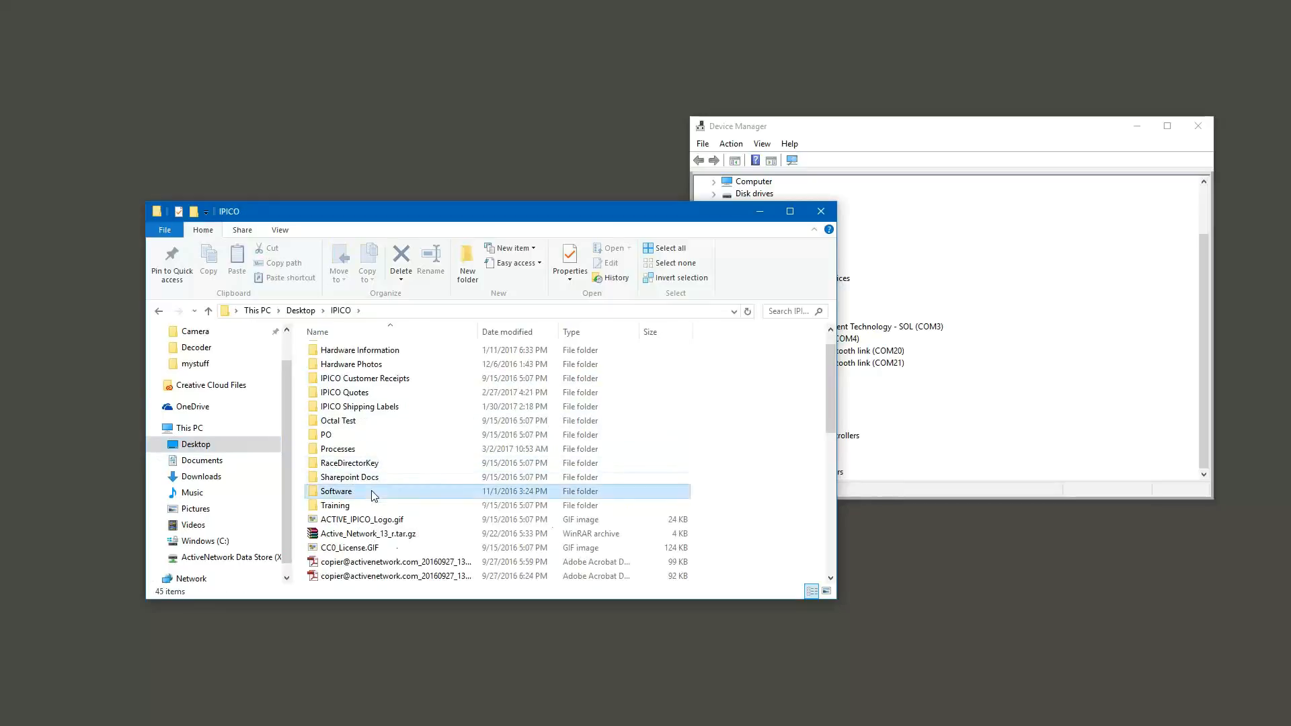
{"action": "double_click", "coordinate": [335, 491]}
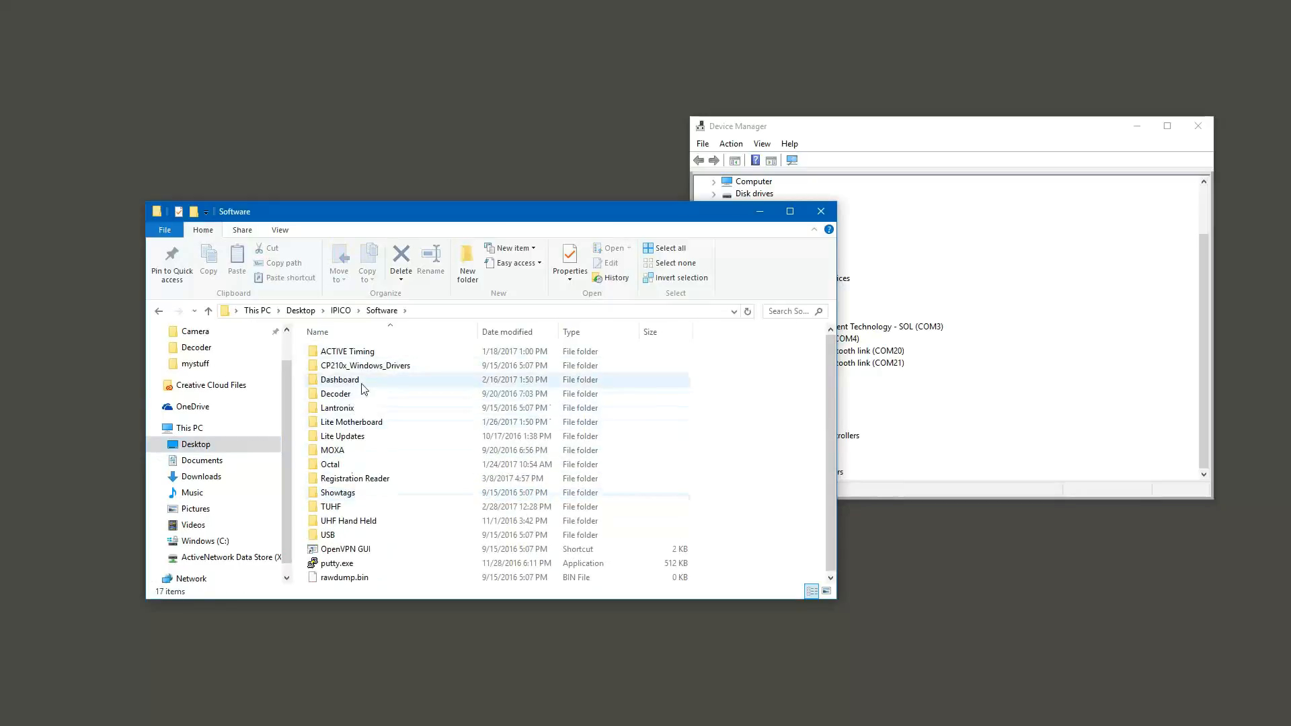
{"action": "mouse_move", "coordinate": [366, 366]}
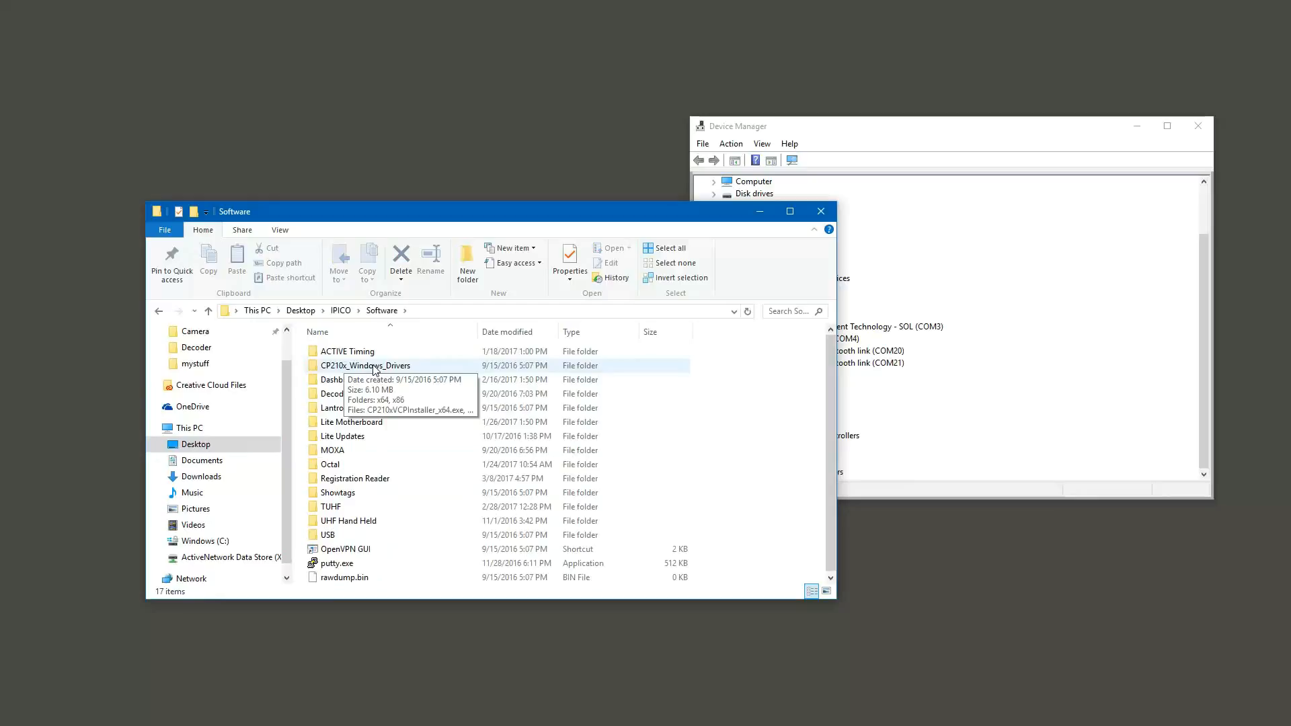
{"action": "left_click", "coordinate": [366, 364]}
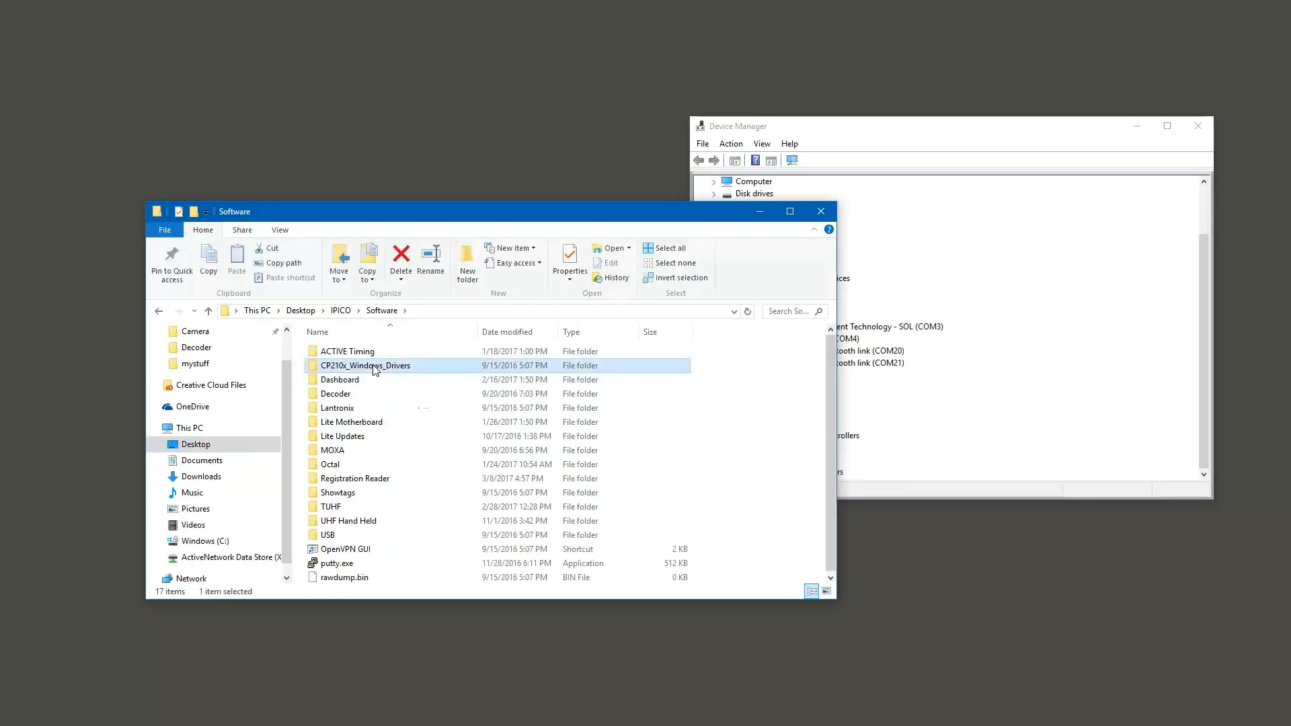
{"action": "double_click", "coordinate": [364, 364]}
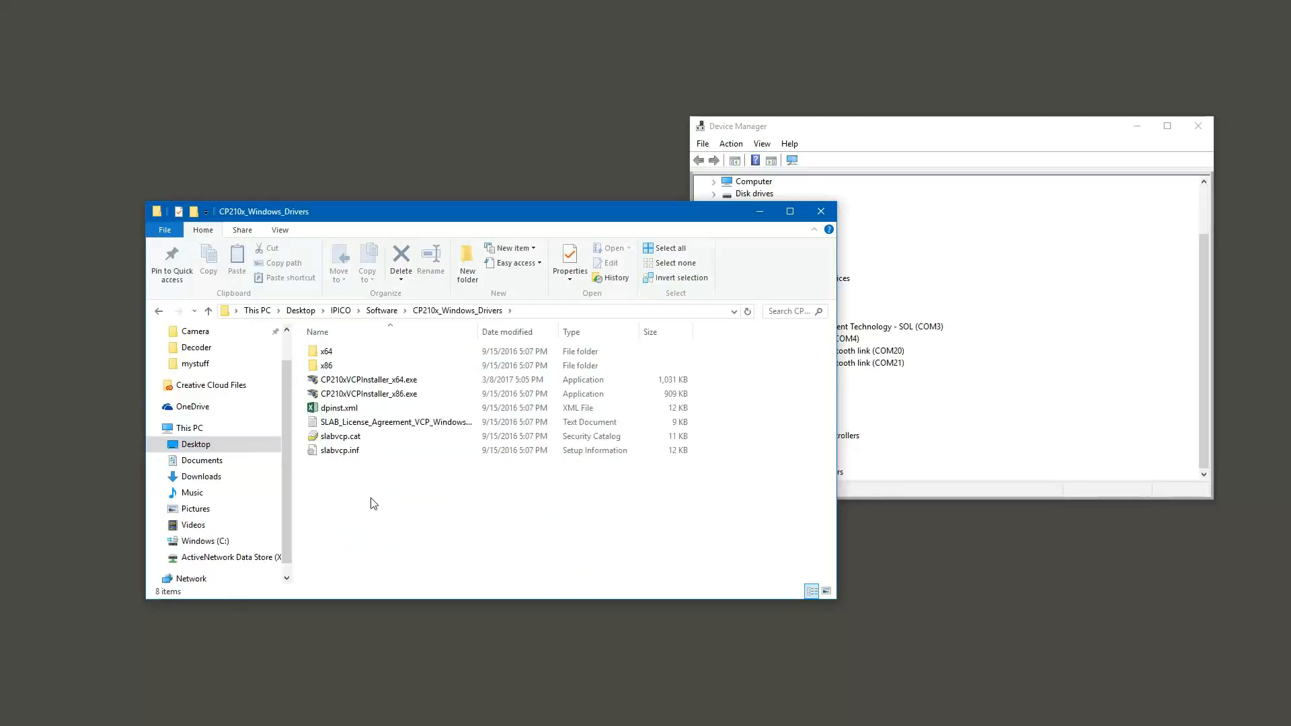
{"action": "mouse_move", "coordinate": [359, 347]}
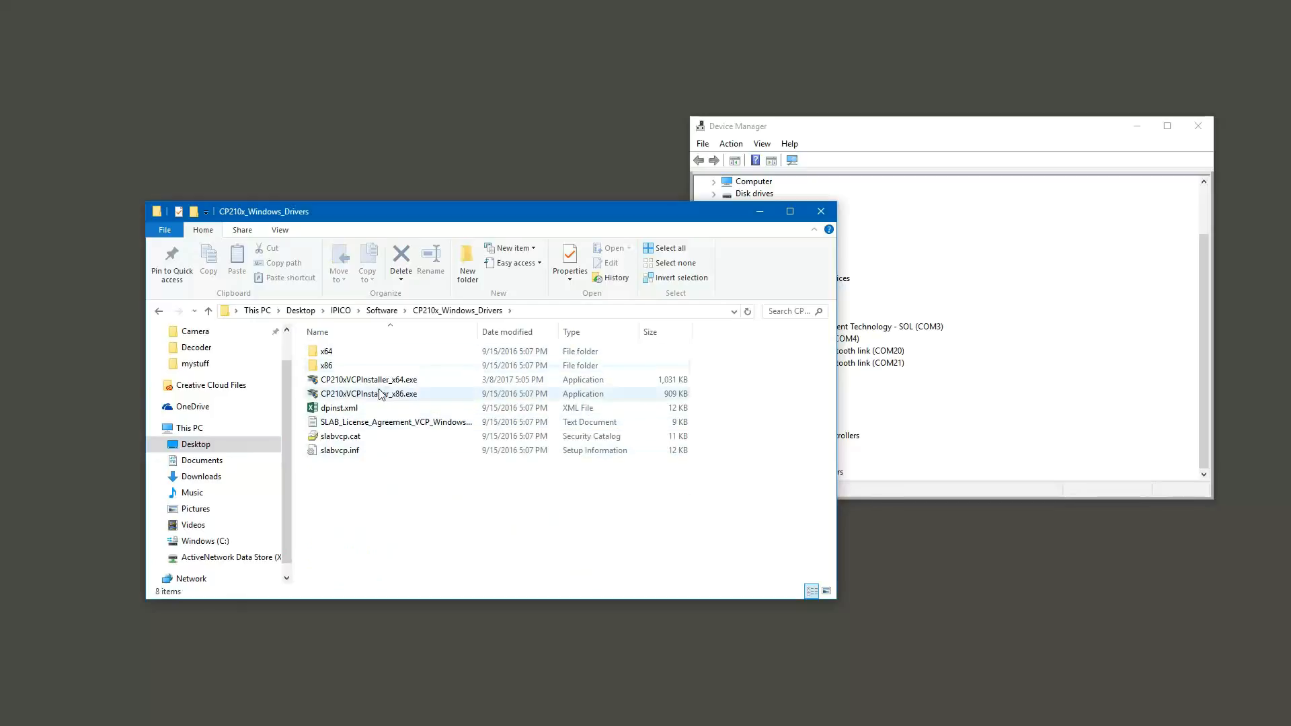
- Check This PC Properties to confirm a 64-bit system, then select CP210xVCPInstaller_x64.exe
{"action": "left_click", "coordinate": [368, 379]}
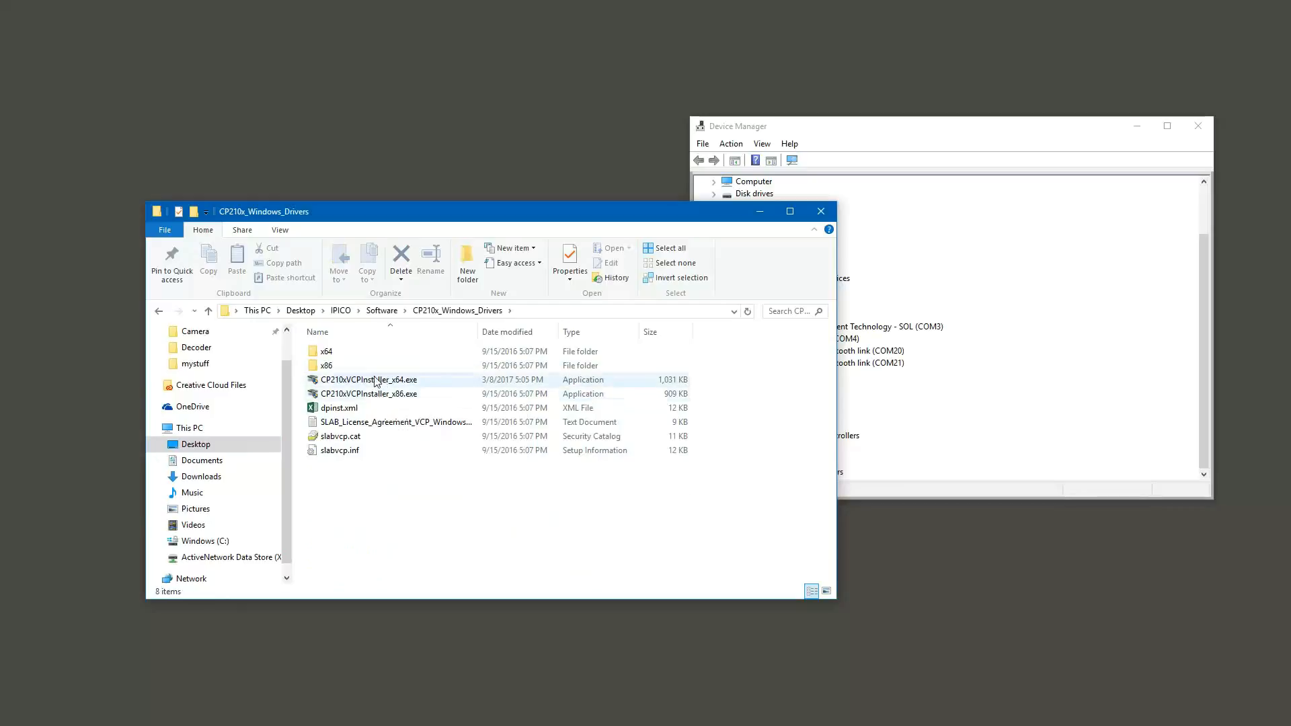
{"action": "left_click", "coordinate": [368, 394]}
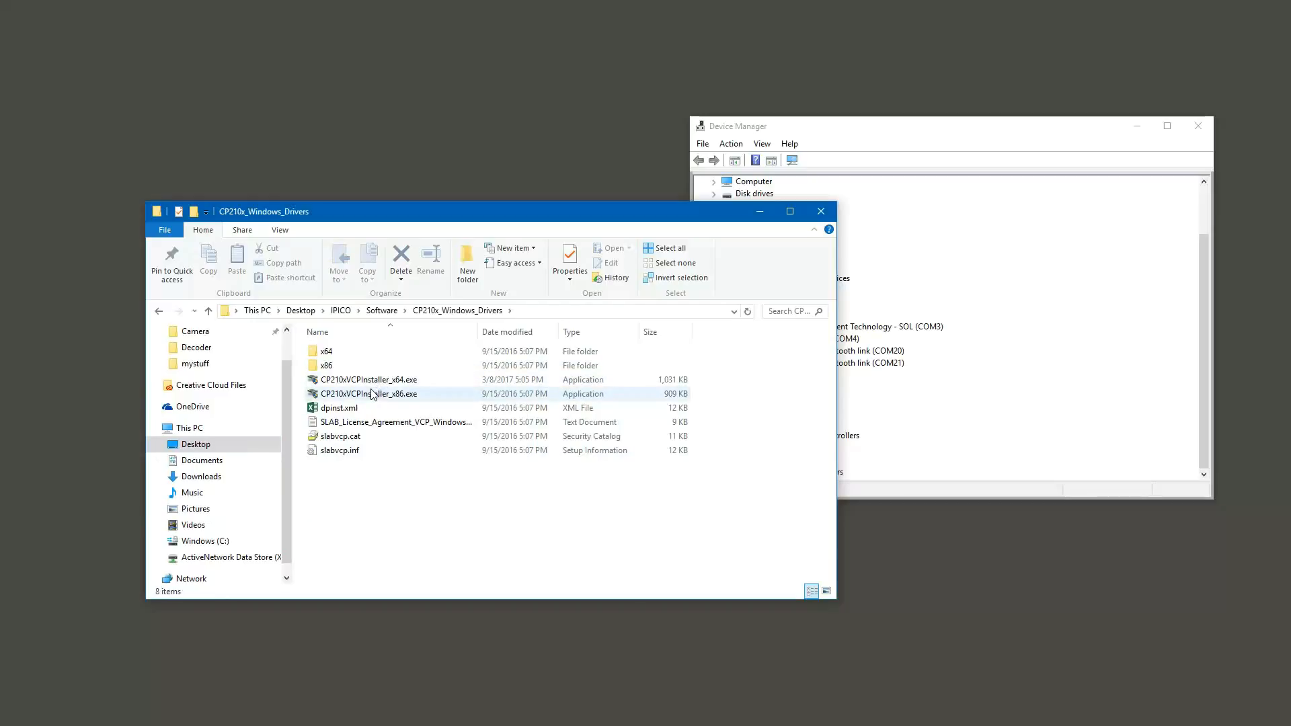
{"action": "left_click", "coordinate": [369, 380]}
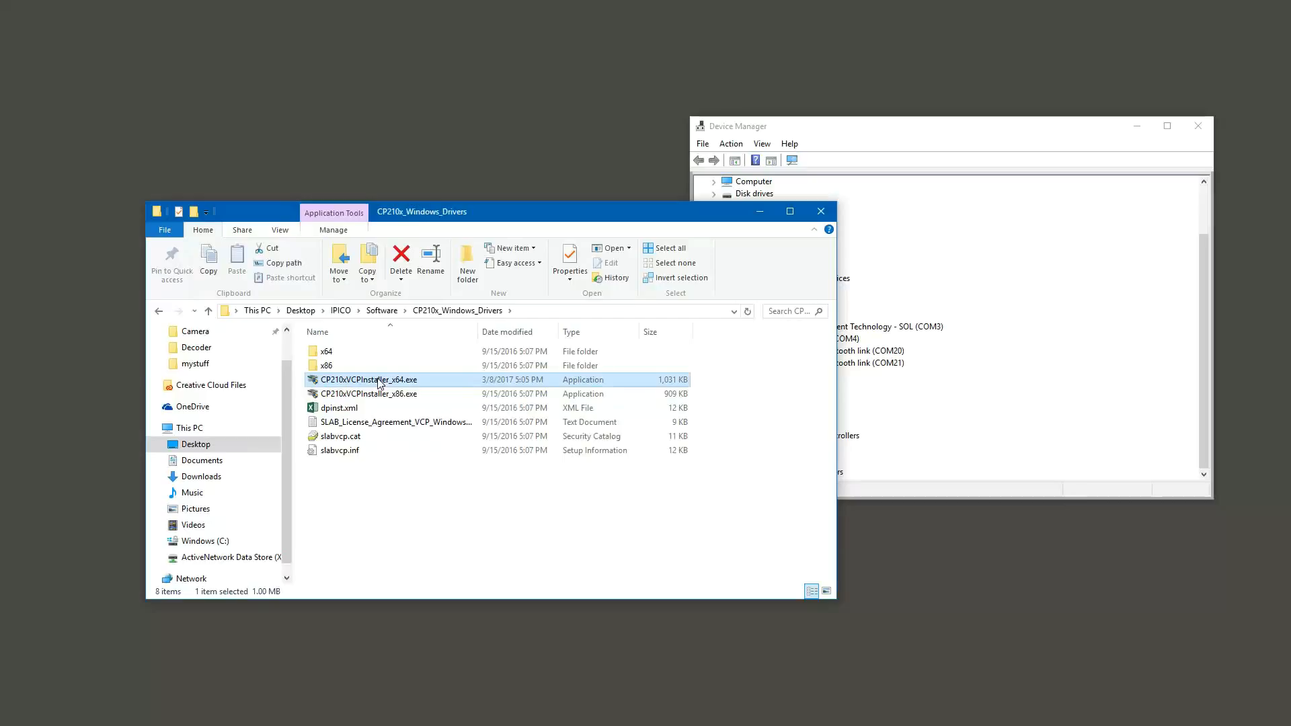
{"action": "left_click", "coordinate": [189, 428]}
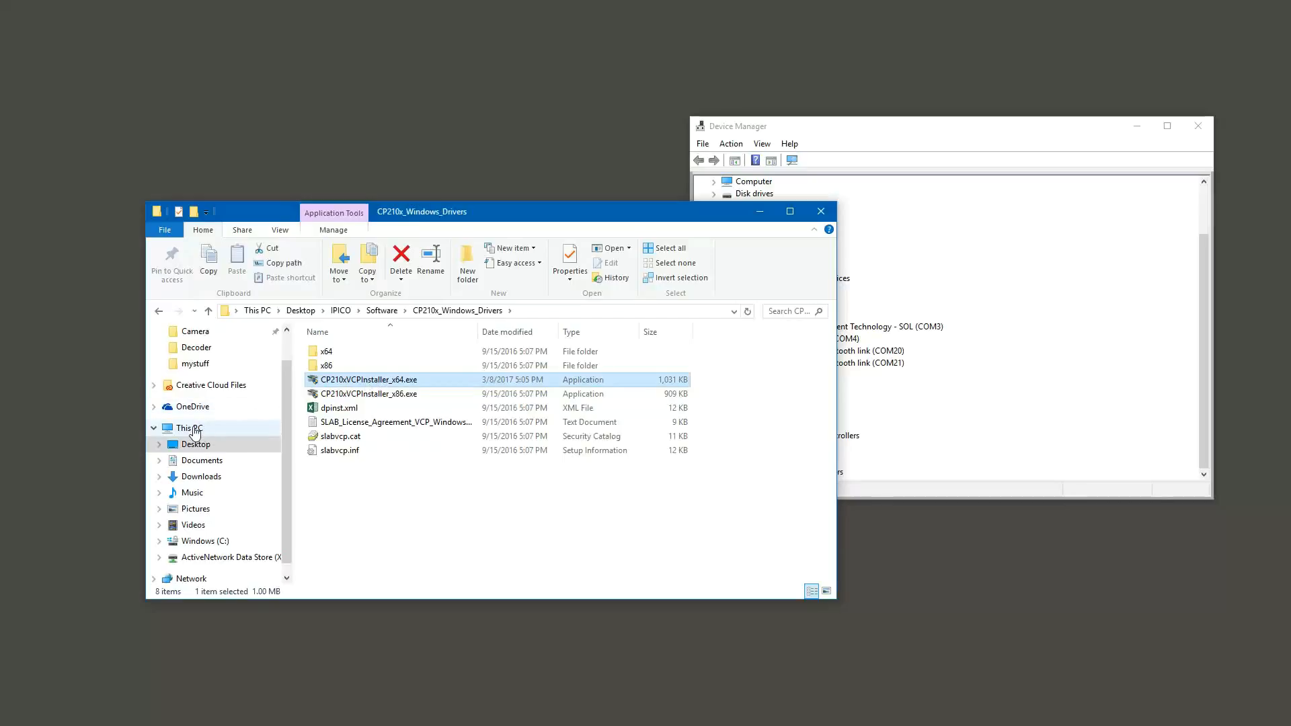
{"action": "right_click", "coordinate": [188, 428]}
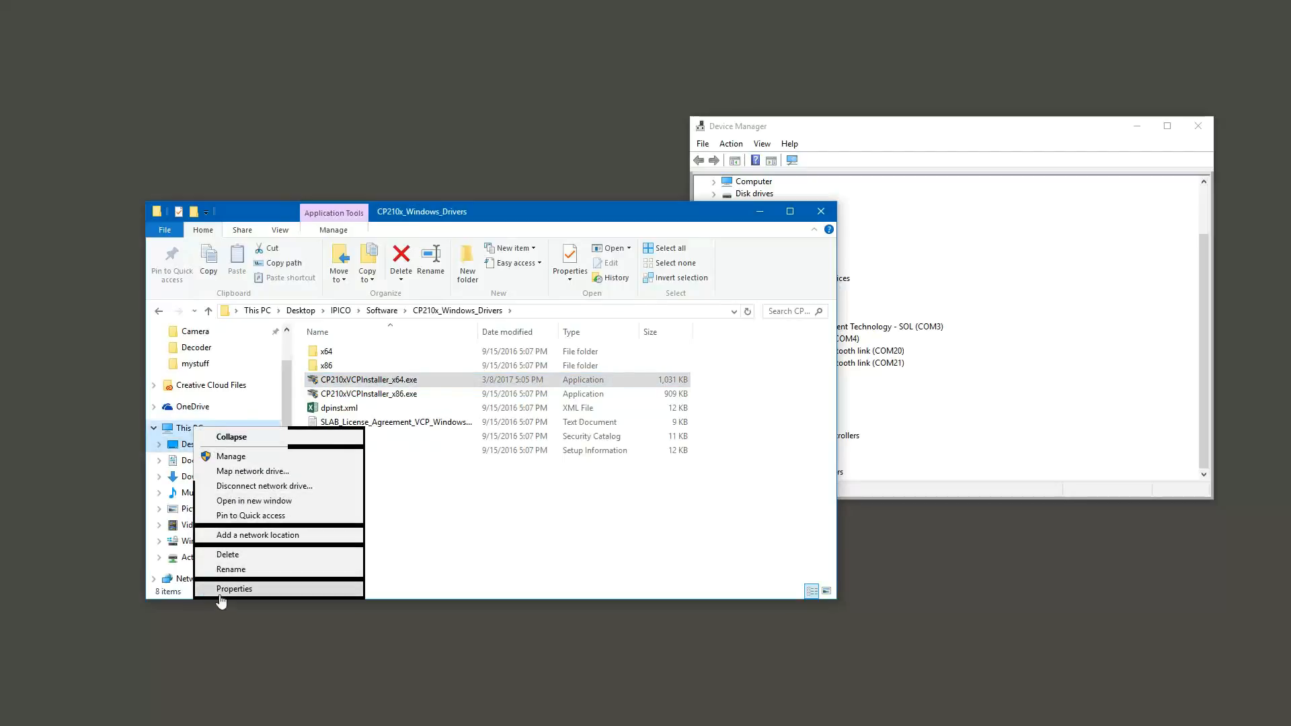
{"action": "left_click", "coordinate": [234, 588]}
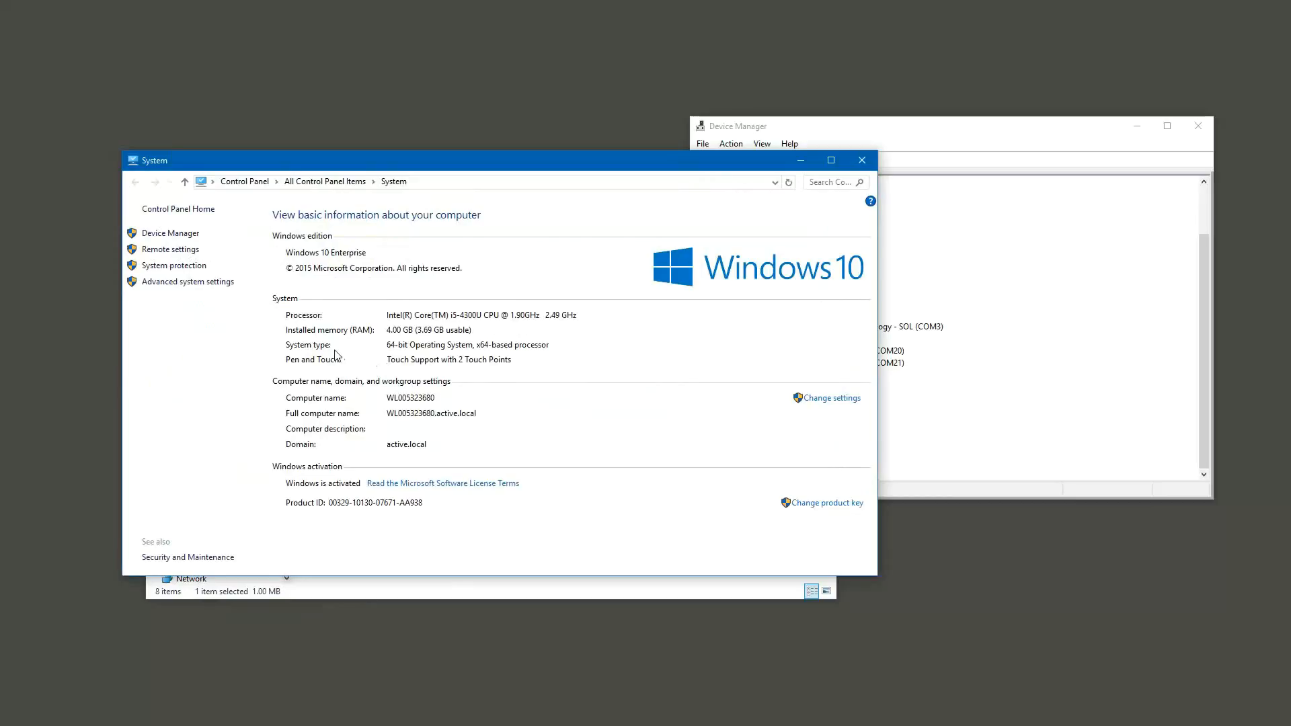
{"action": "mouse_move", "coordinate": [403, 352]}
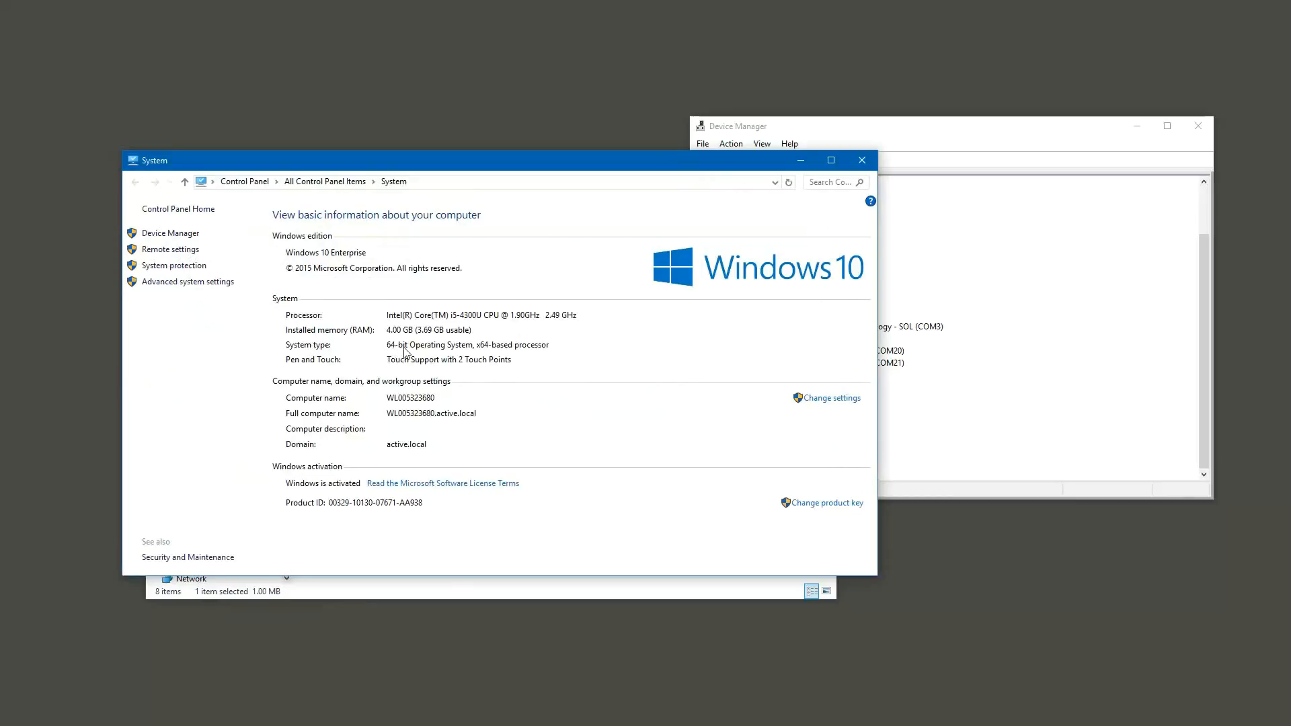
{"action": "mouse_move", "coordinate": [503, 350]}
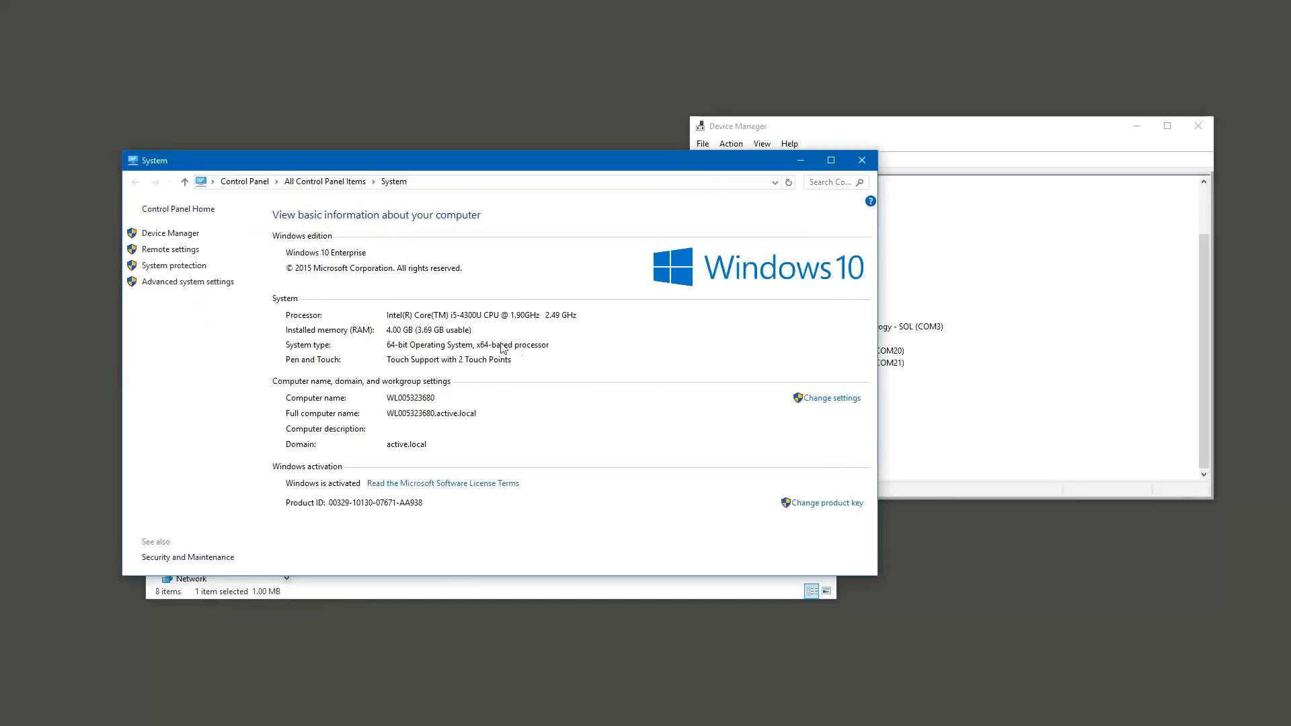
{"action": "mouse_move", "coordinate": [461, 337]}
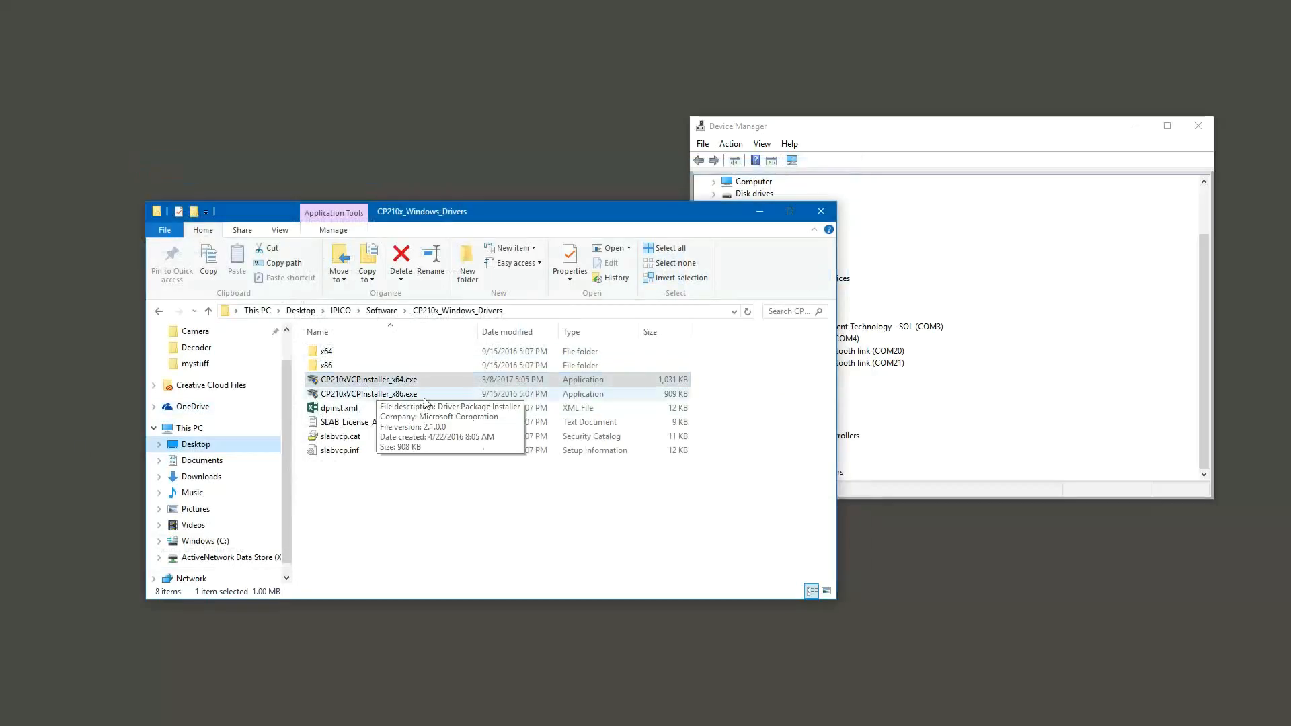
{"action": "left_click", "coordinate": [368, 380]}
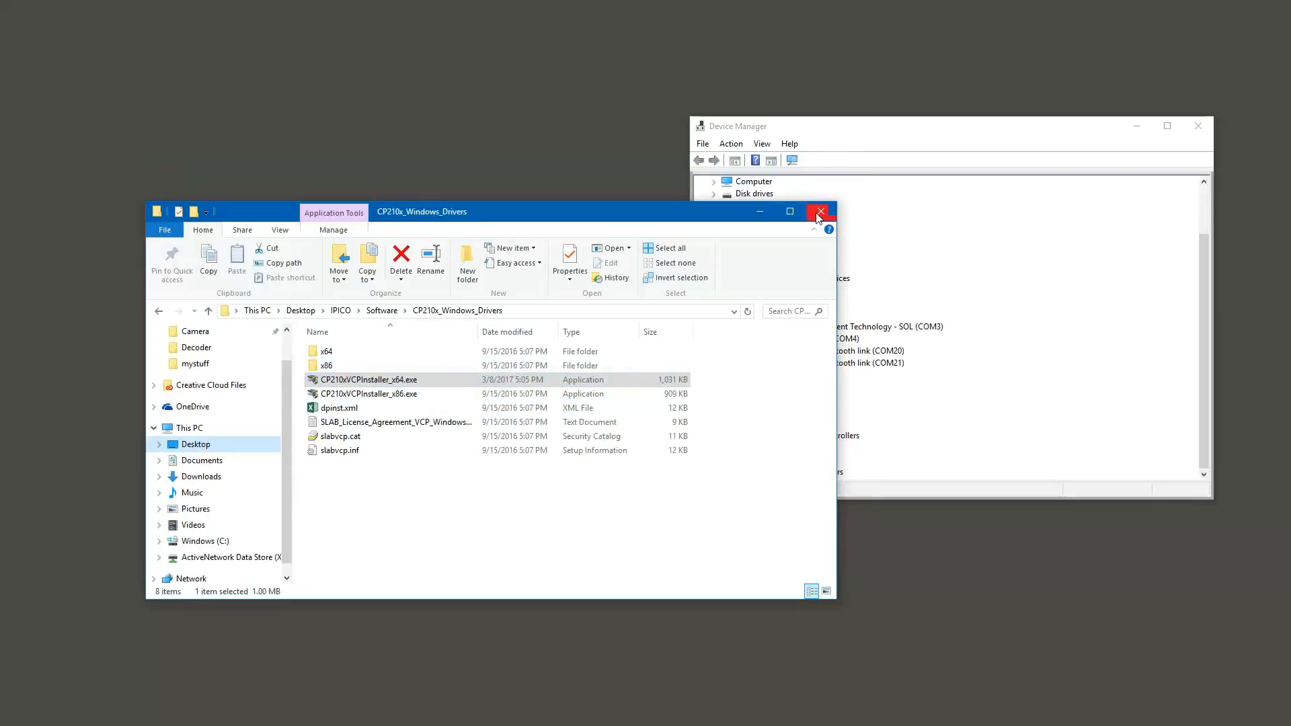
- Close File Explorer and select IPICO DF RR COM Port (COM4) in Device Manager
{"action": "left_click", "coordinate": [819, 211]}
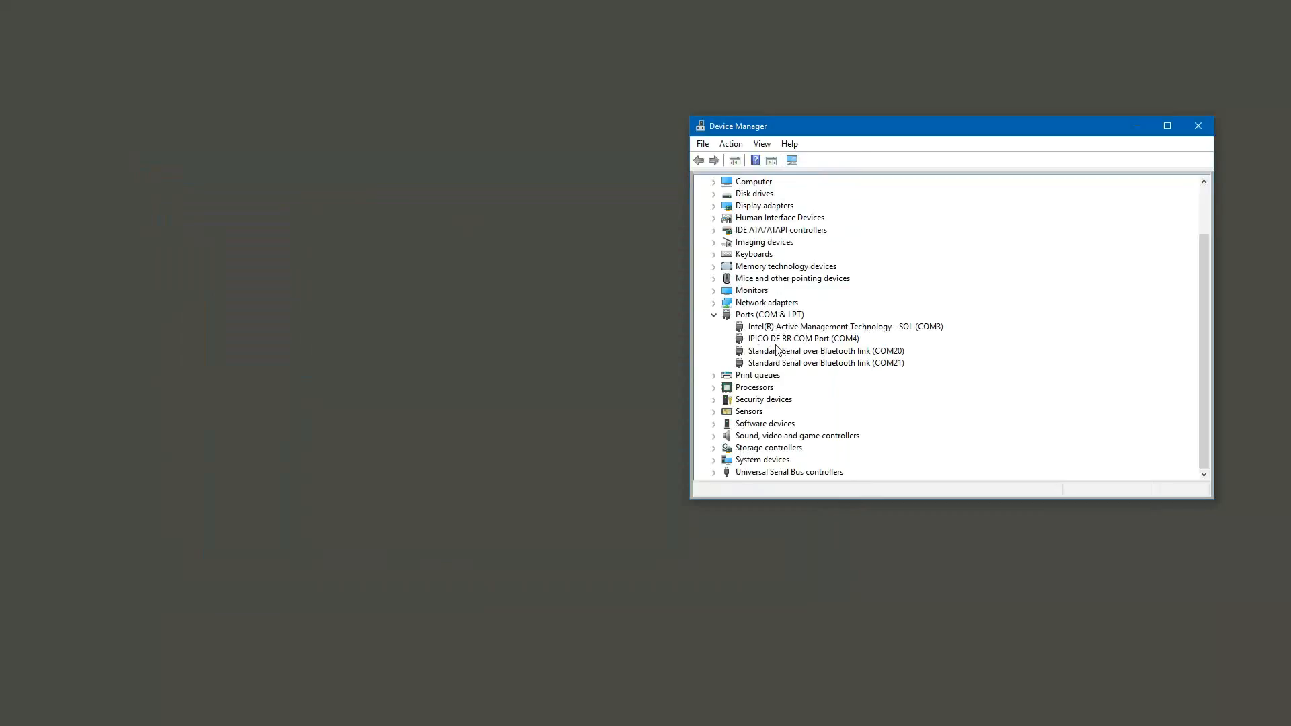
{"action": "mouse_move", "coordinate": [816, 352]}
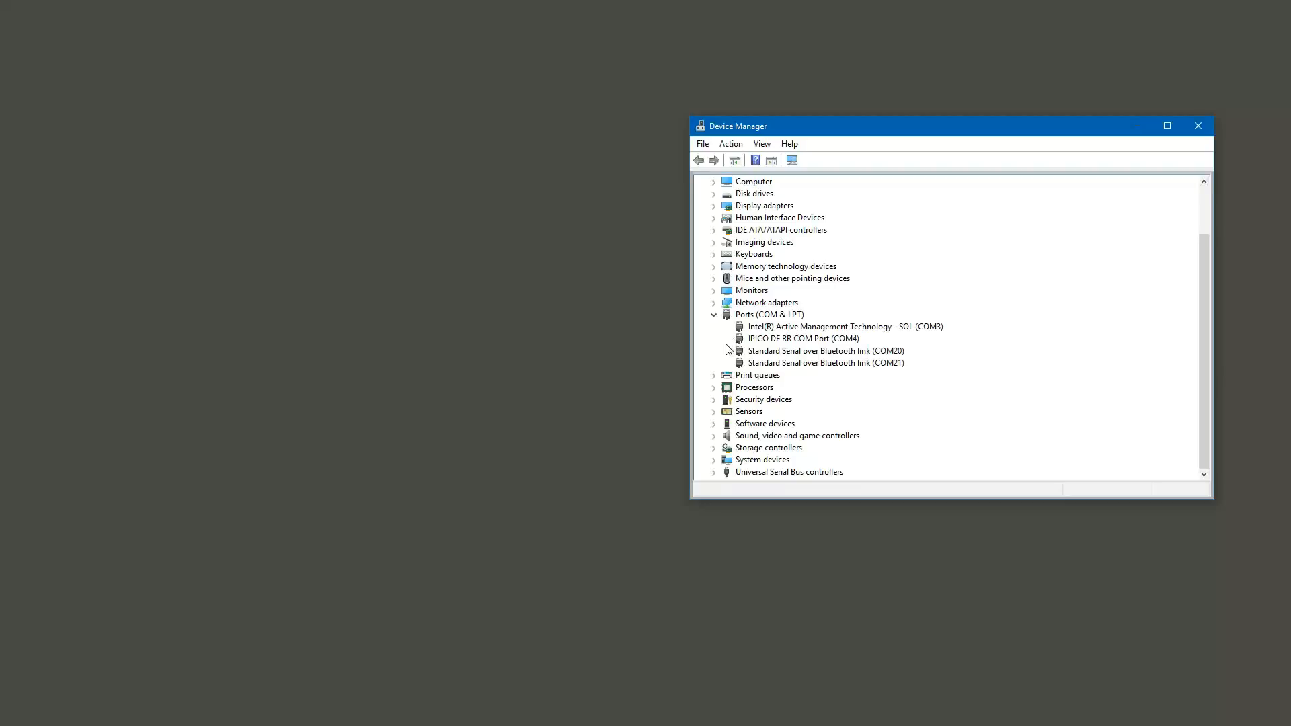
{"action": "mouse_move", "coordinate": [735, 340]}
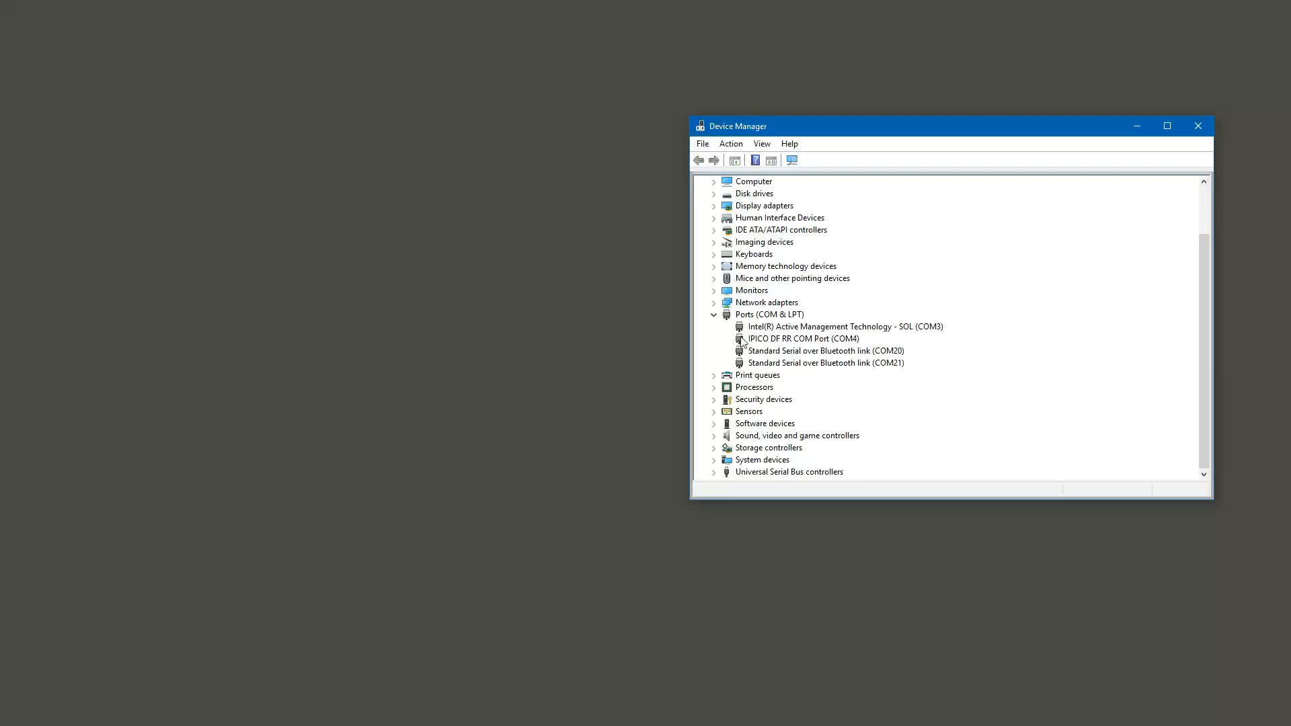
{"action": "left_click", "coordinate": [803, 339]}
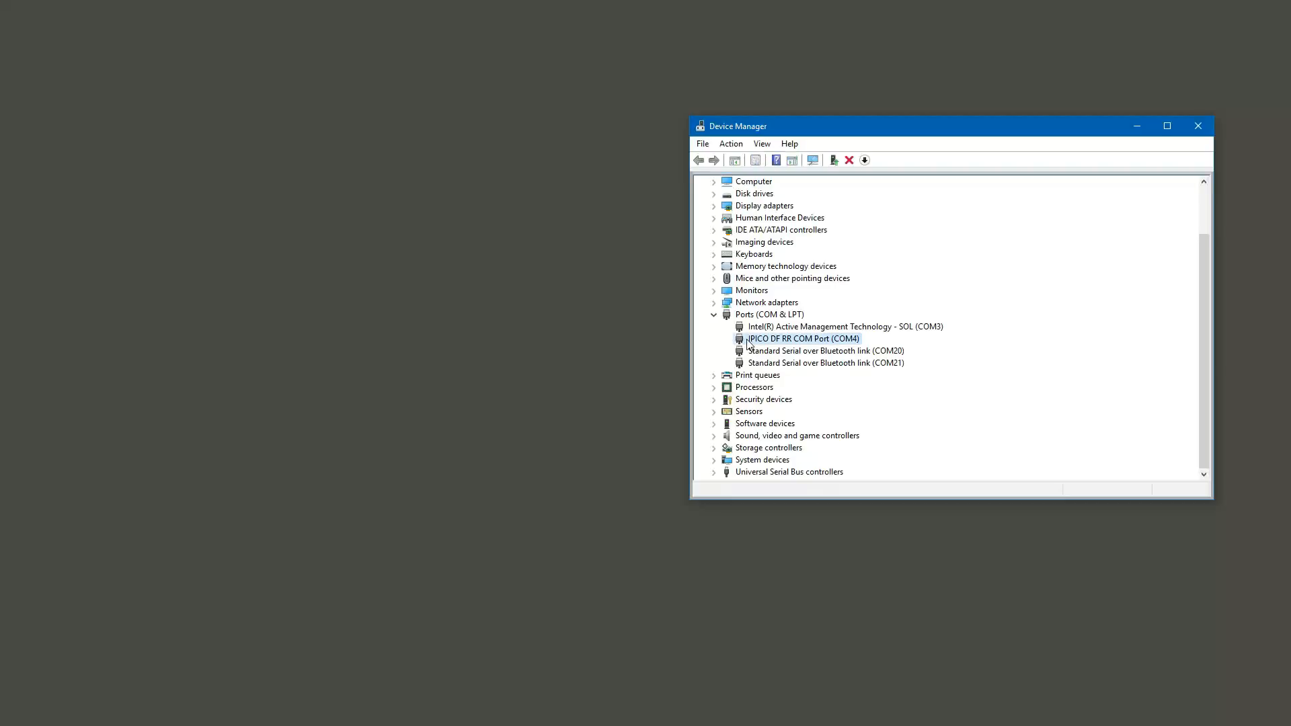
- Start Update Driver Software for the COM4 port and choose Browse my computer for driver software
{"action": "right_click", "coordinate": [803, 338]}
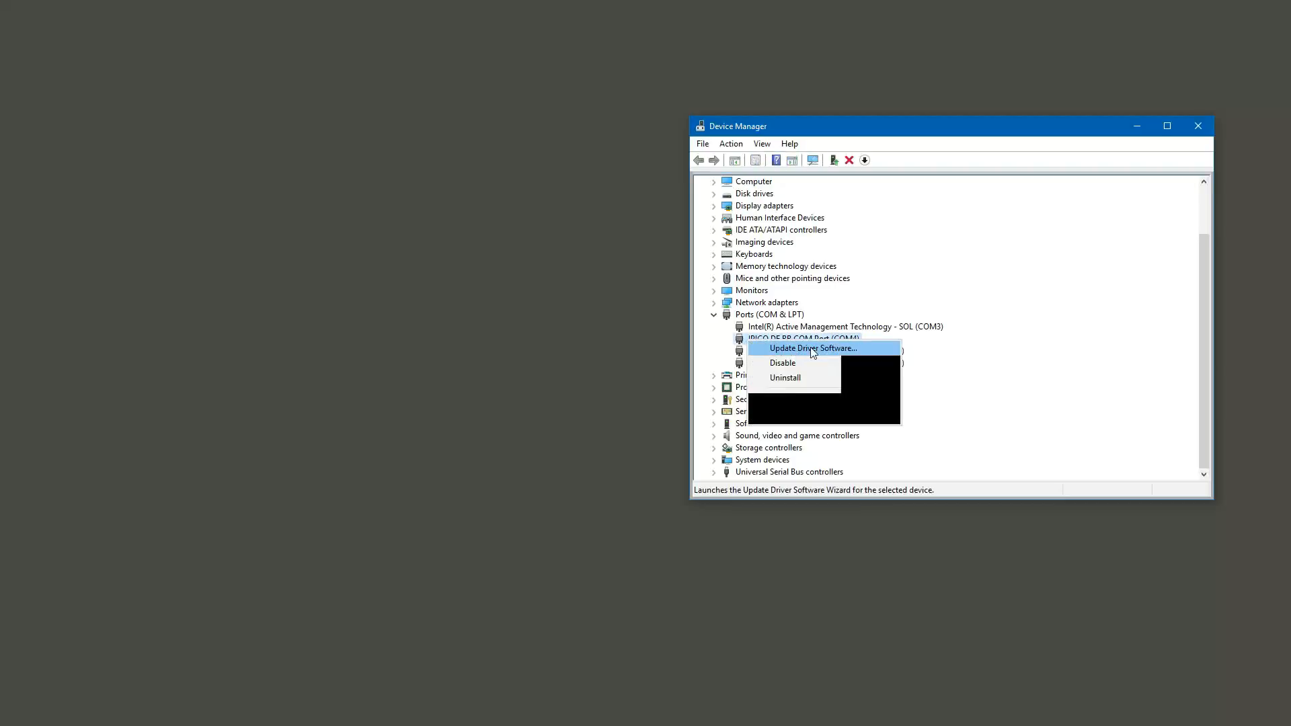
{"action": "left_click", "coordinate": [813, 347]}
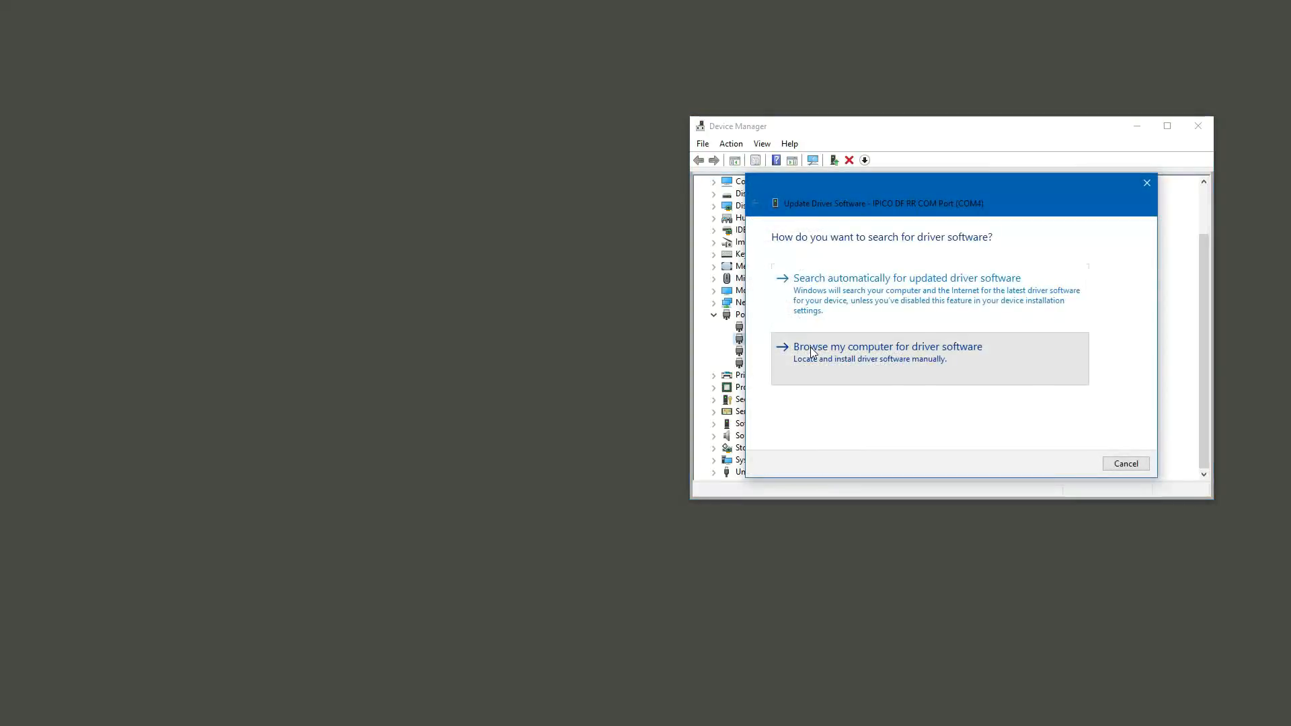
{"action": "left_click", "coordinate": [887, 345]}
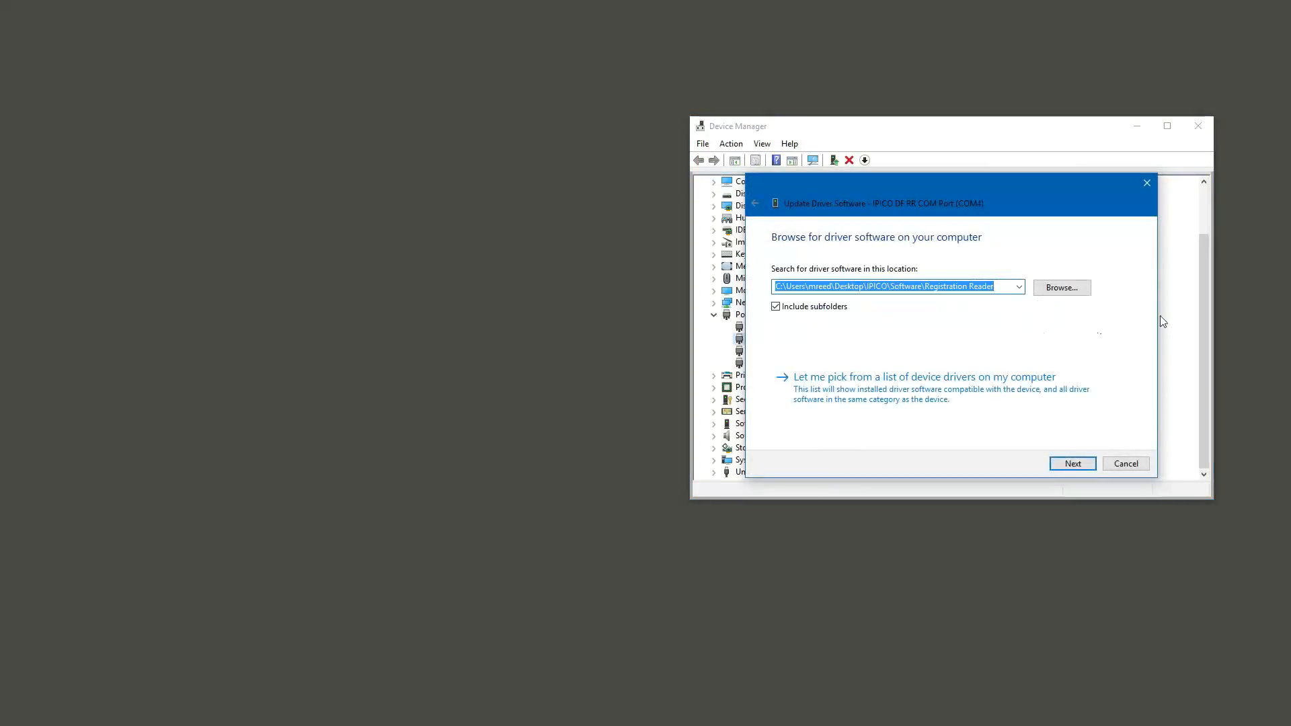
{"action": "left_click", "coordinate": [1061, 287]}
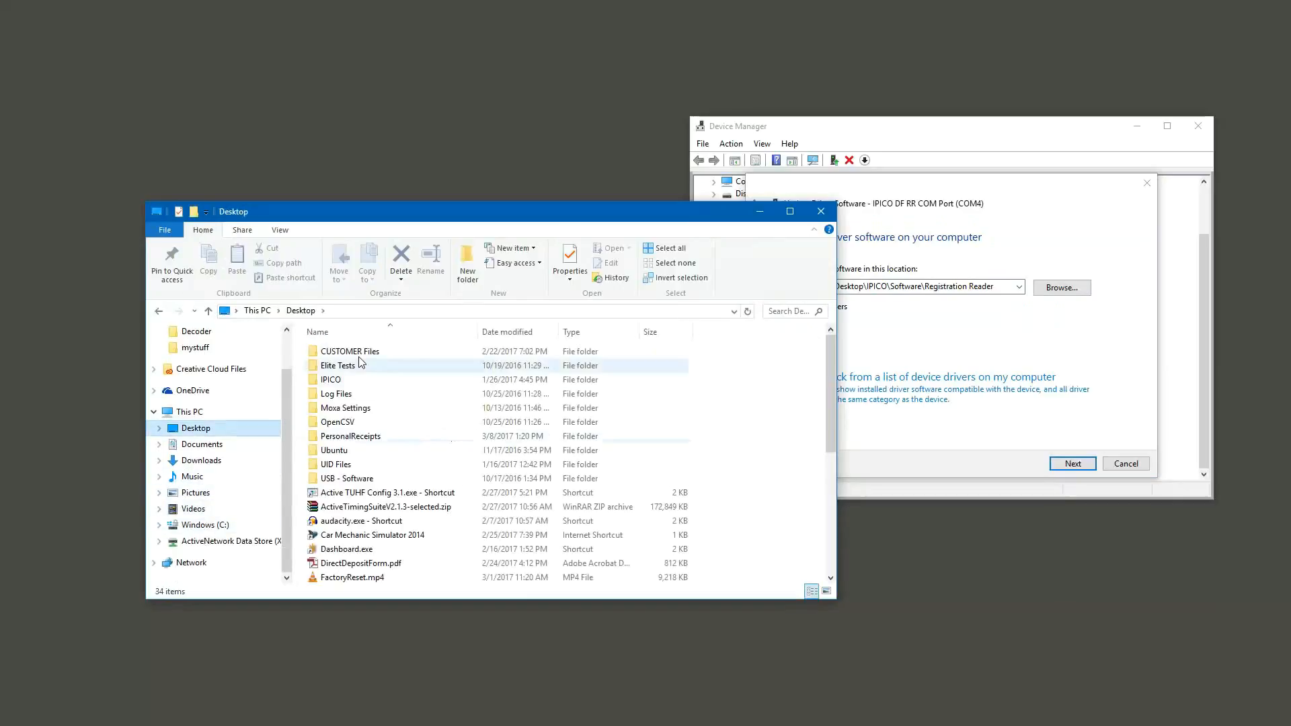
- Extract Win_8_signed_driver_files.zip into IPICO > Software > Registration Reader, replacing existing files
{"action": "double_click", "coordinate": [329, 380]}
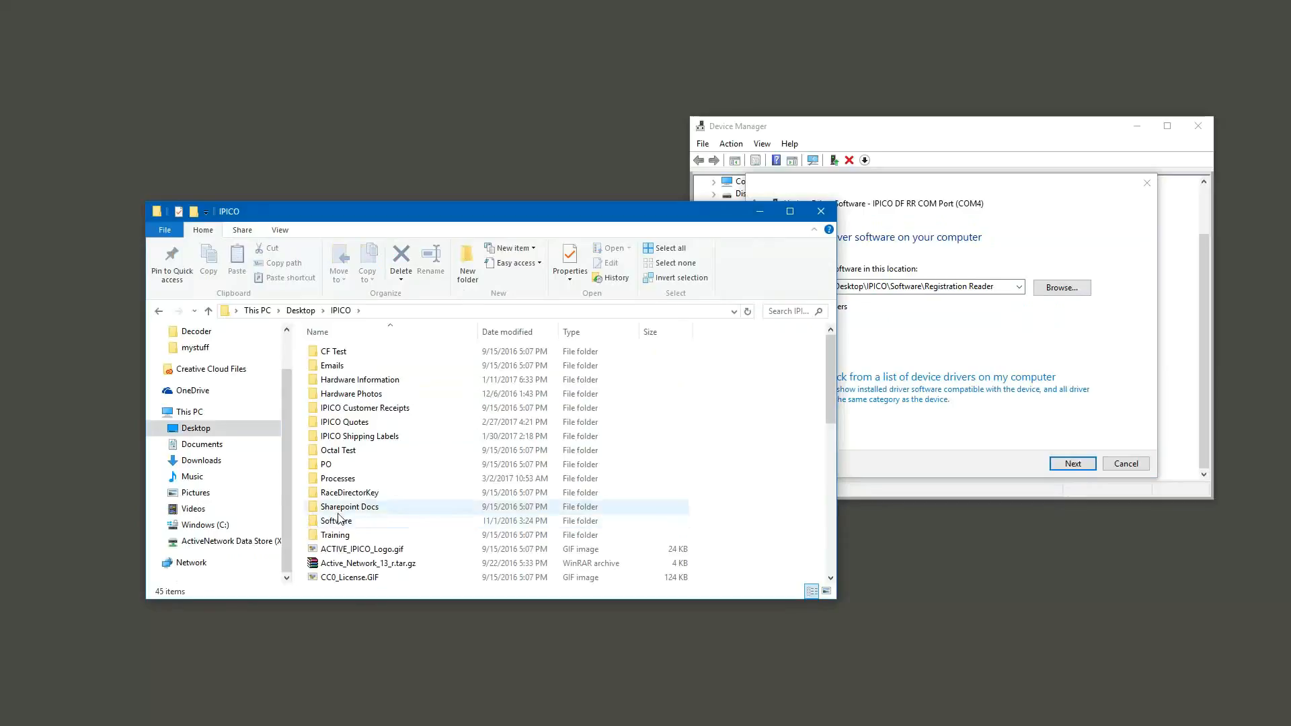
{"action": "double_click", "coordinate": [335, 520]}
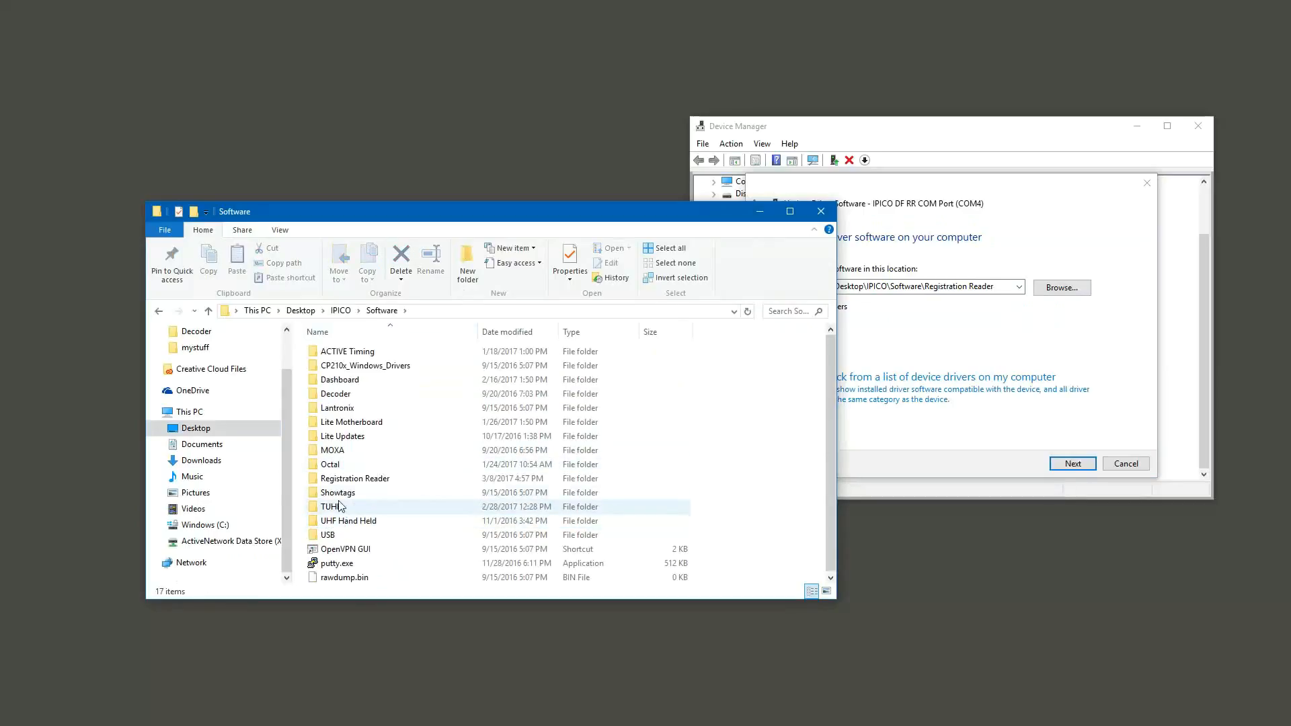
{"action": "double_click", "coordinate": [354, 479]}
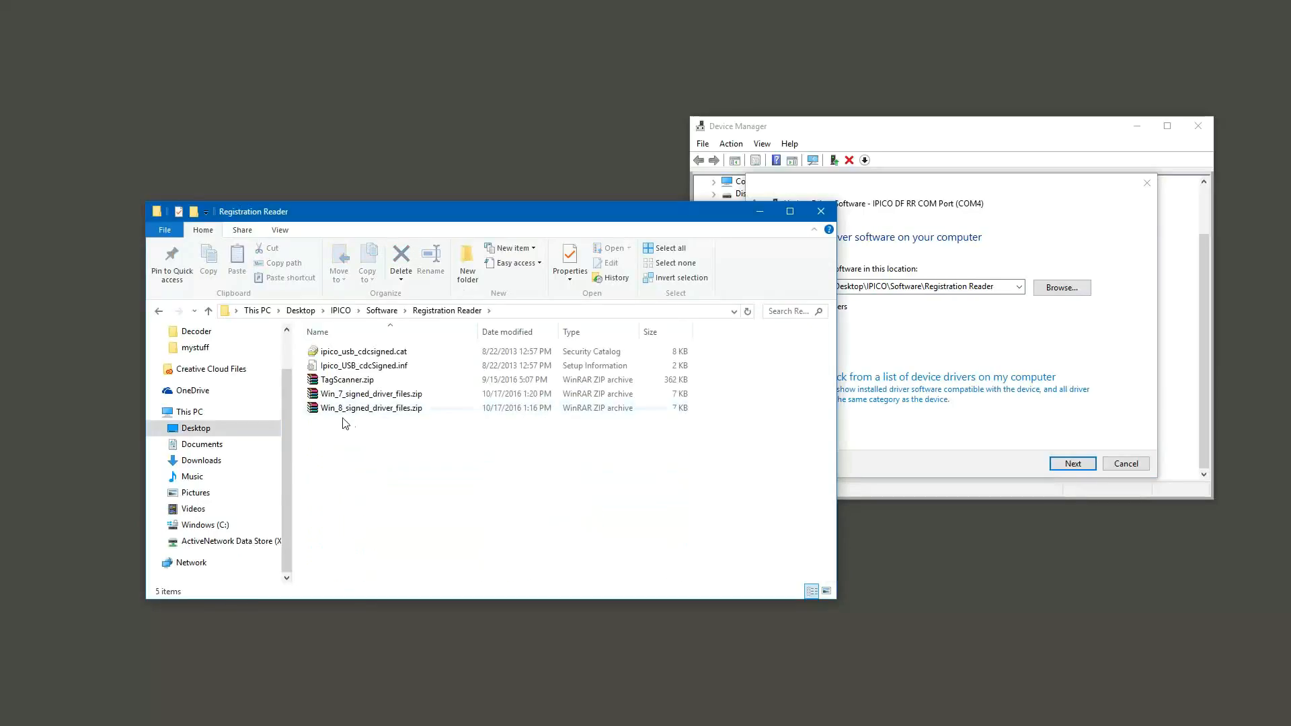
{"action": "left_click", "coordinate": [371, 407]}
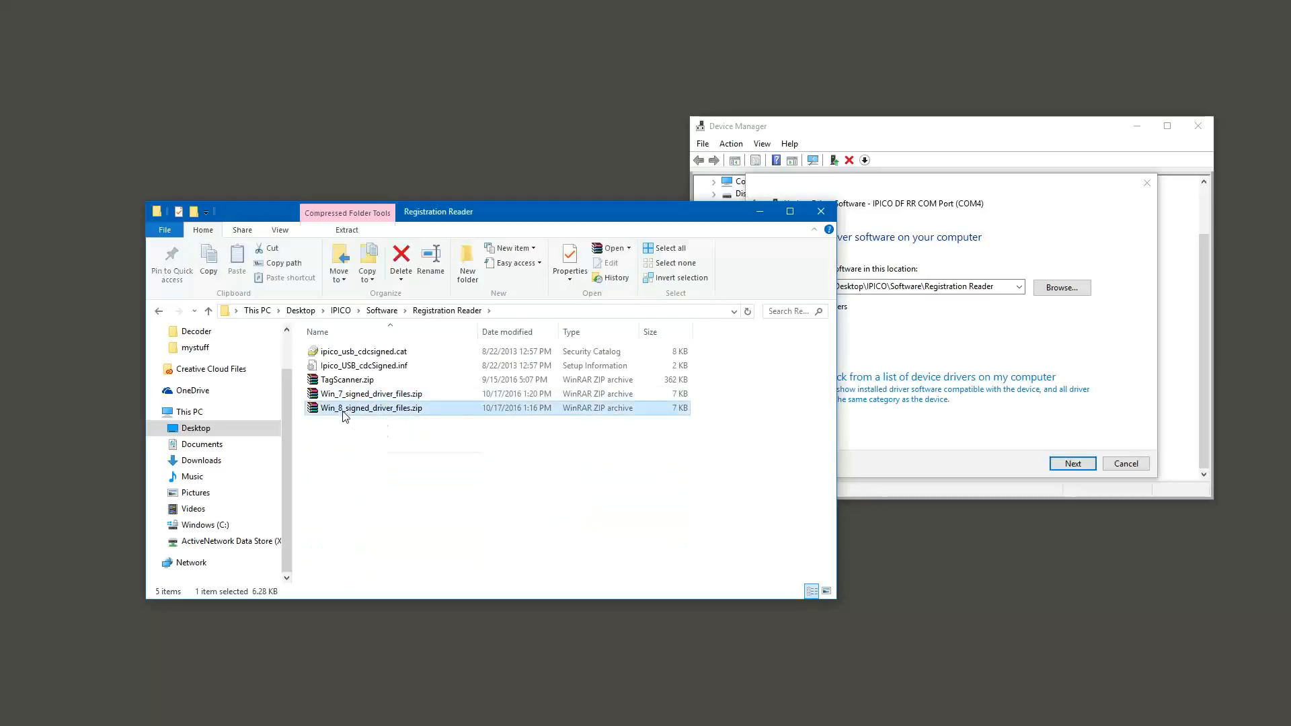
{"action": "right_click", "coordinate": [371, 408]}
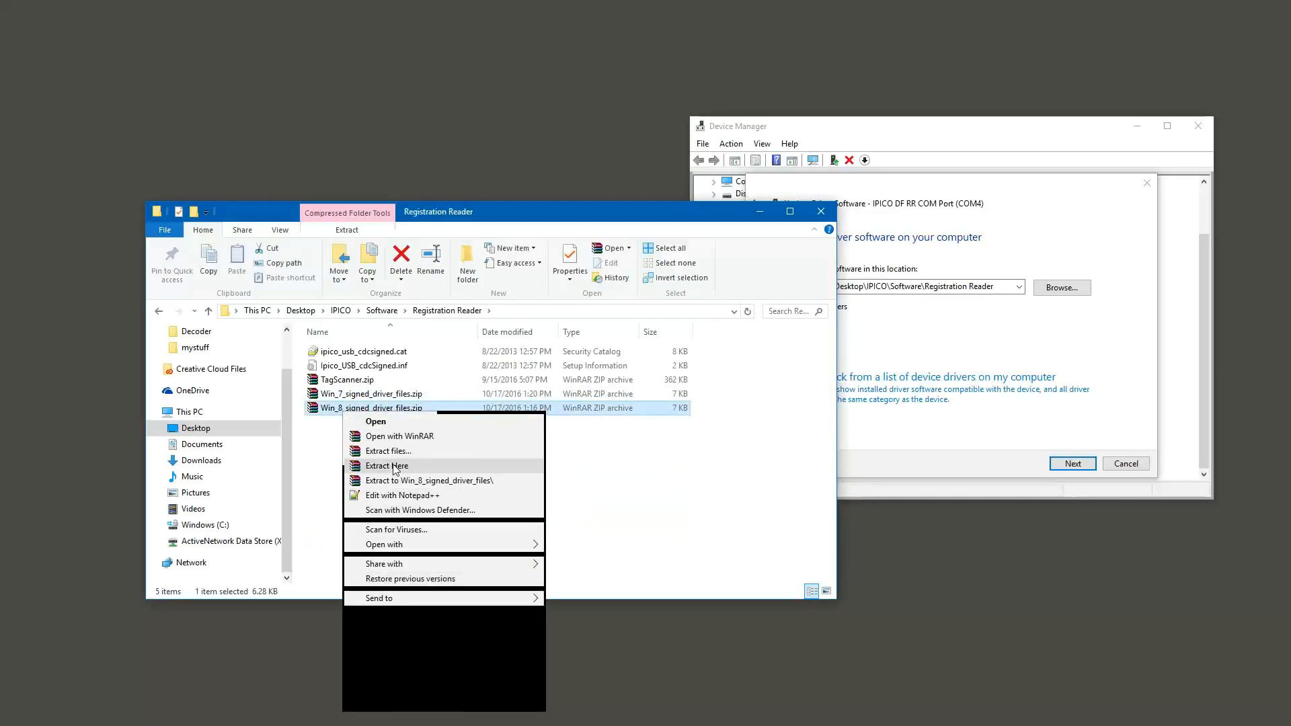
{"action": "left_click", "coordinate": [386, 466]}
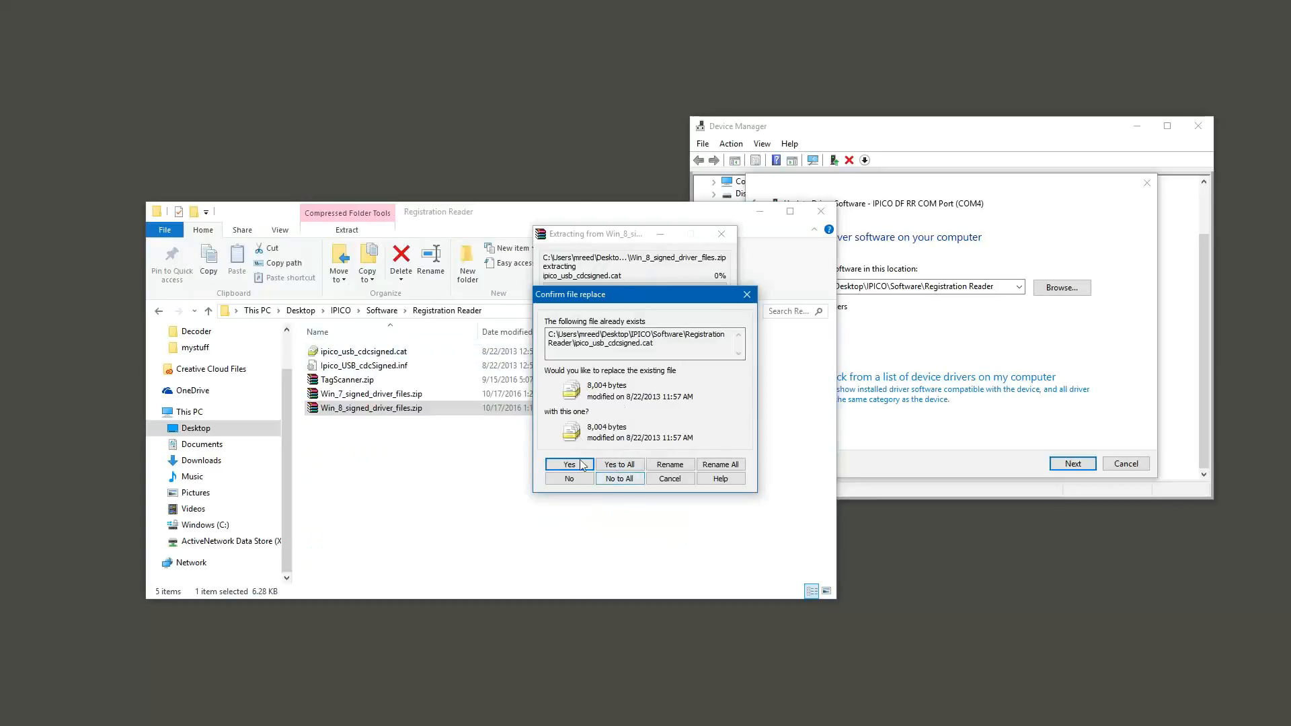
{"action": "left_click", "coordinate": [568, 464]}
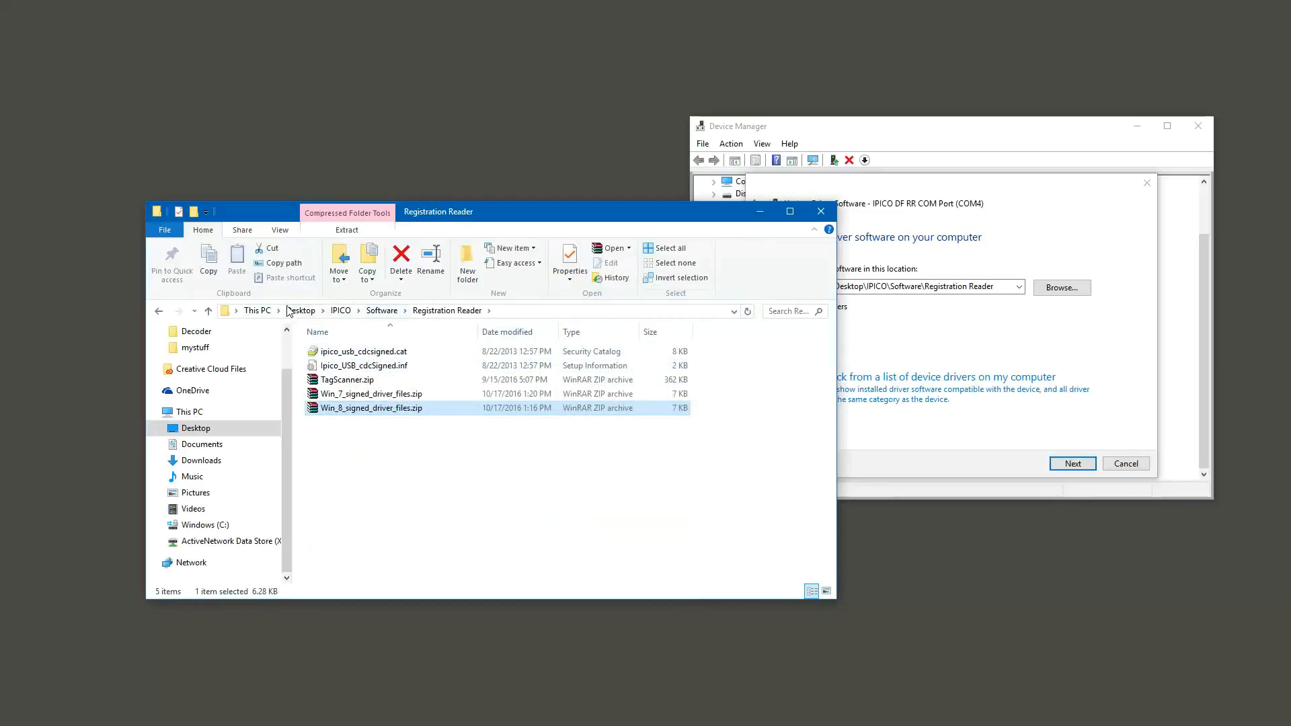
{"action": "left_click", "coordinate": [371, 310]}
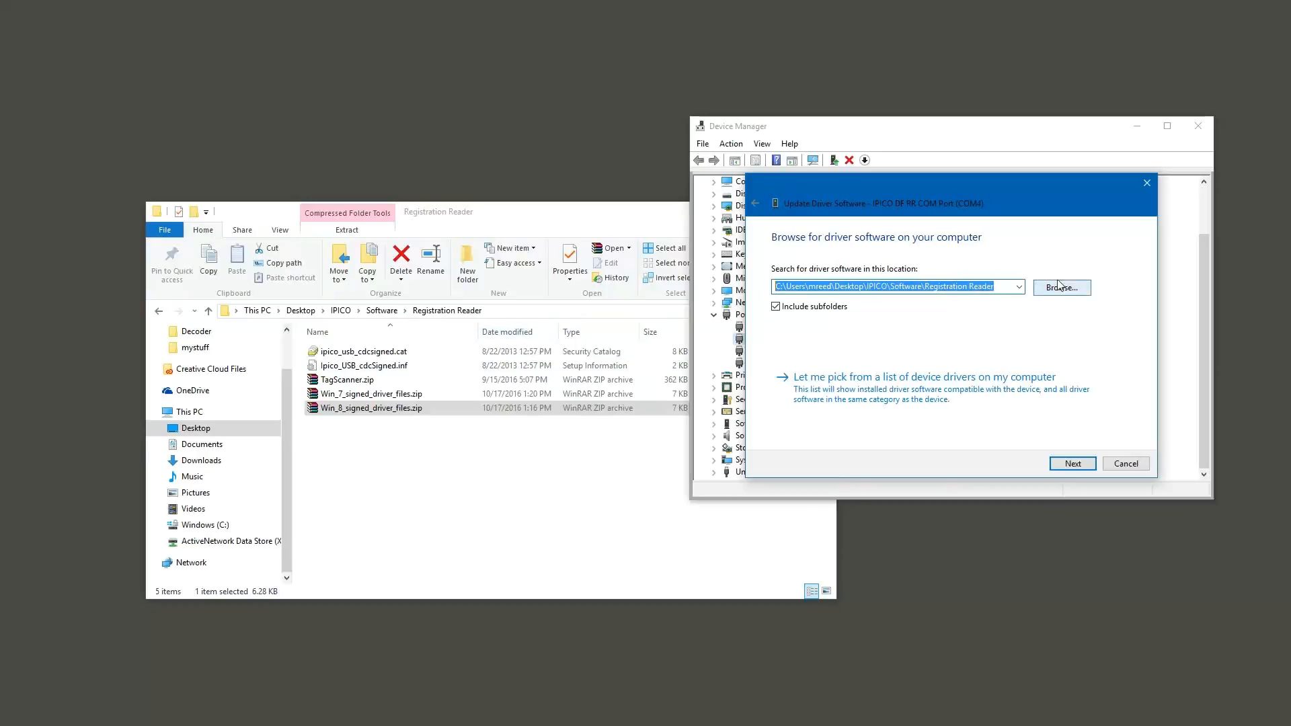
- Point the wizard at the Registration Reader folder, run the update, and close the already-installed message
{"action": "left_click", "coordinate": [1061, 288]}
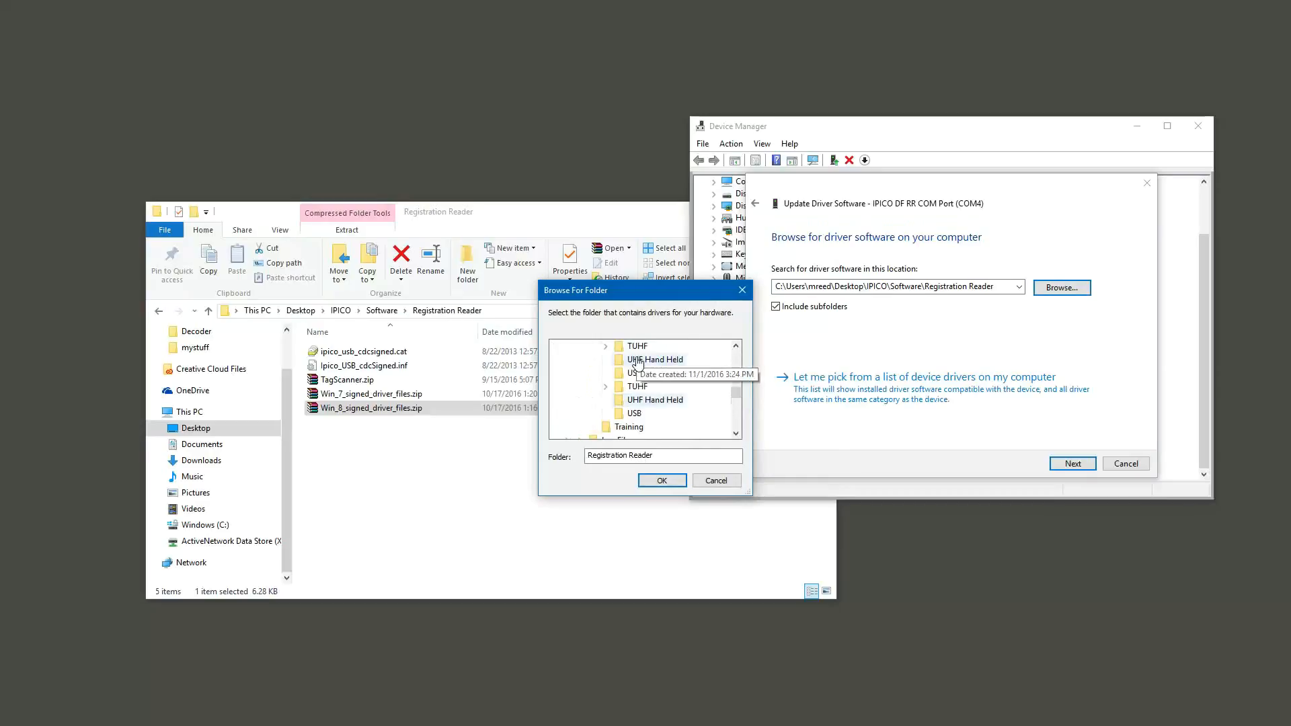
{"action": "left_click", "coordinate": [660, 359]}
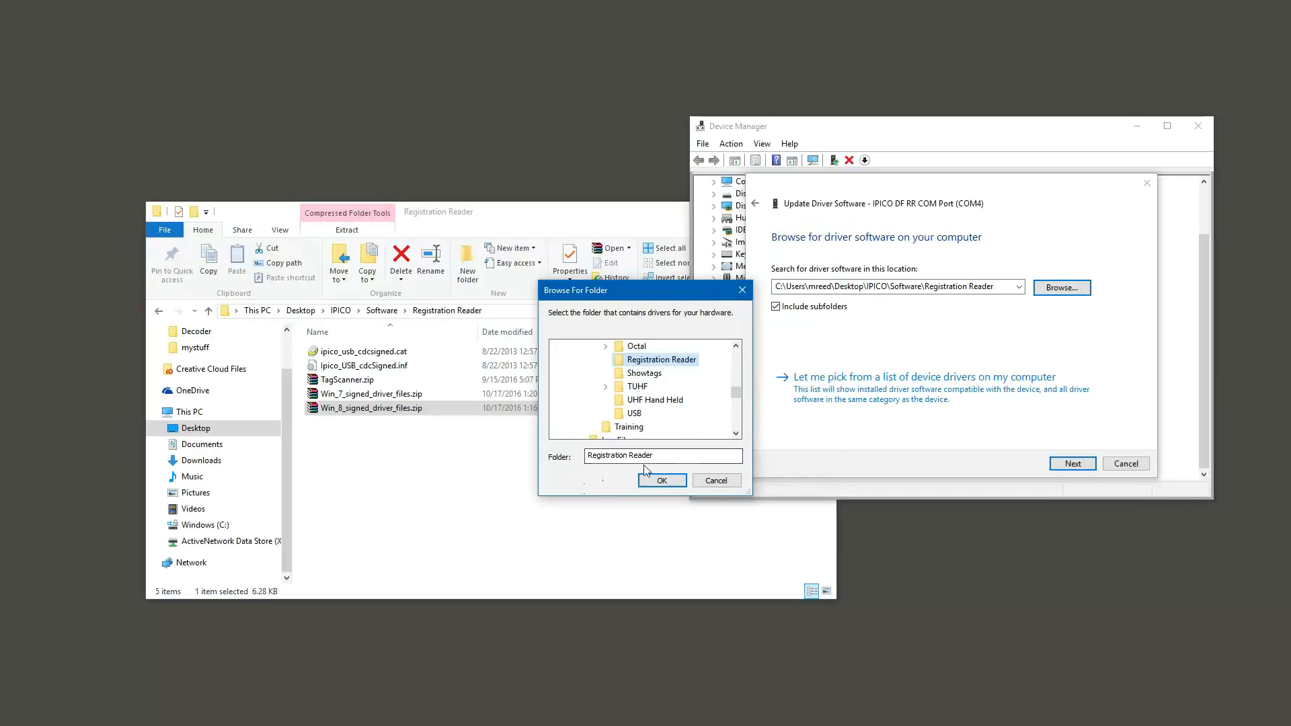
{"action": "left_click", "coordinate": [661, 480]}
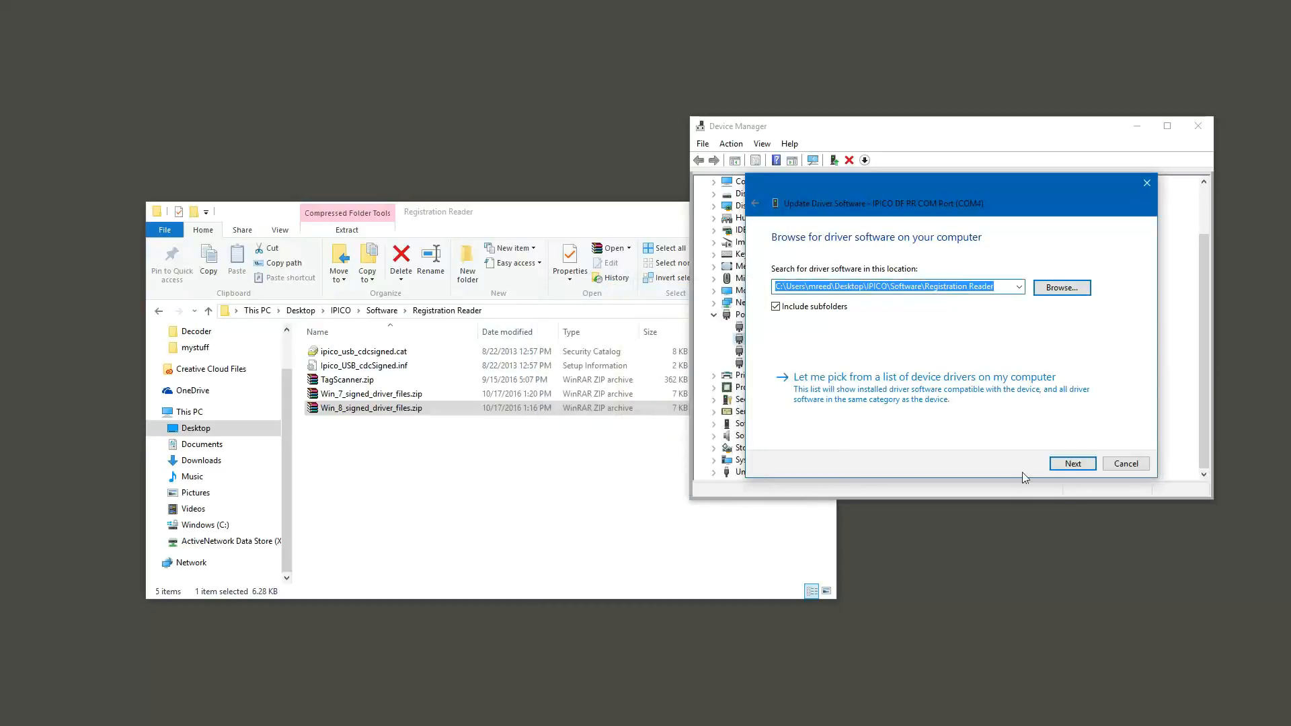
{"action": "left_click", "coordinate": [1072, 462]}
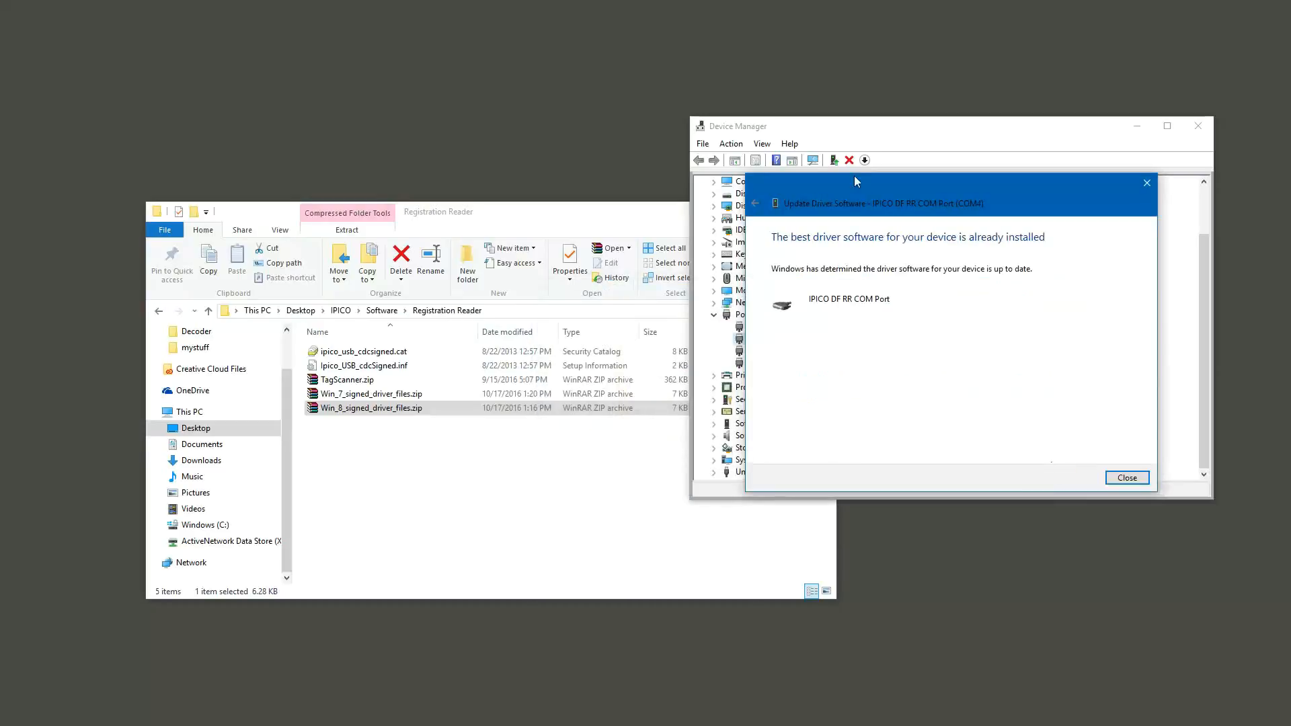
{"action": "mouse_move", "coordinate": [867, 285]}
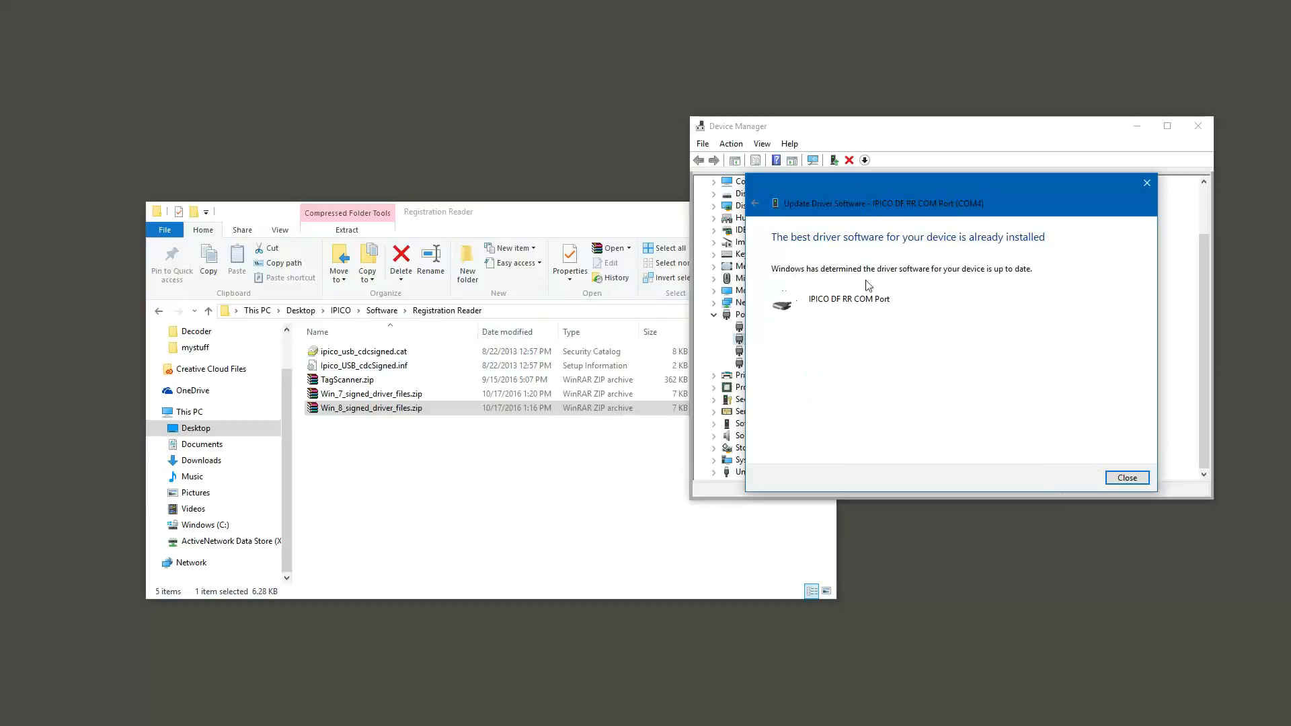
{"action": "left_click", "coordinate": [1127, 477]}
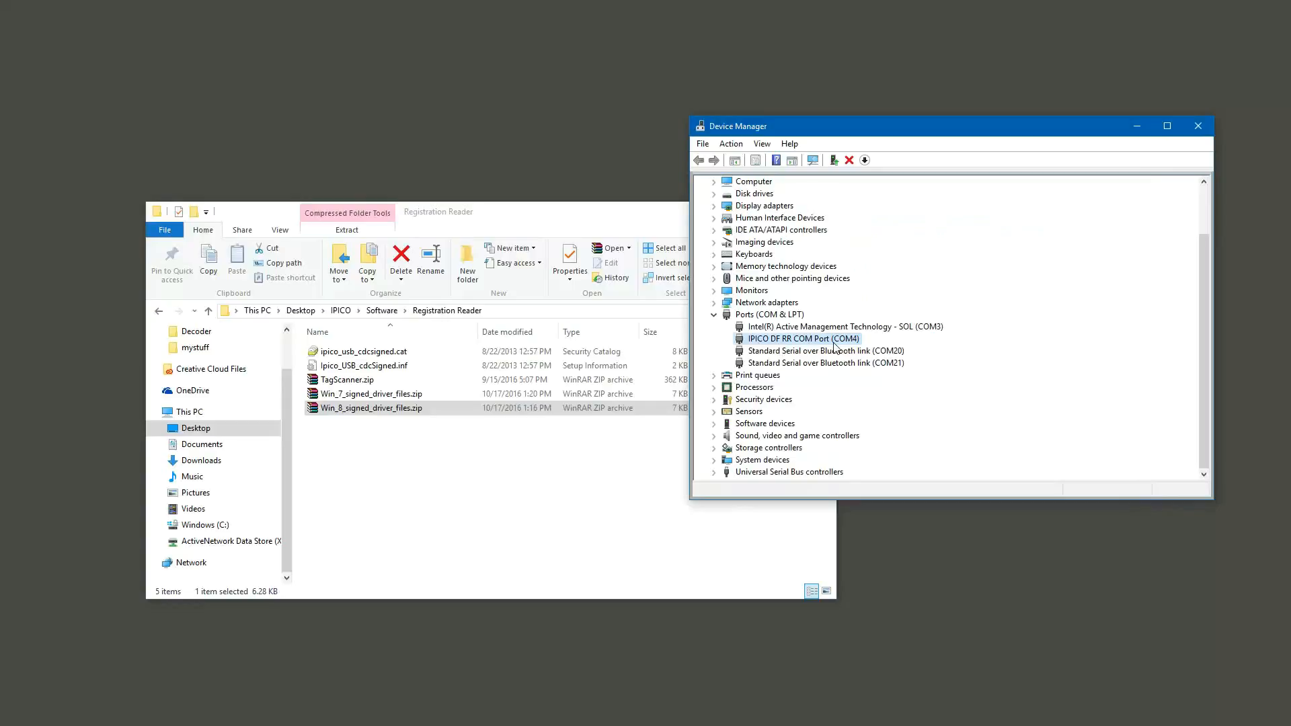
{"action": "mouse_move", "coordinate": [1161, 146]}
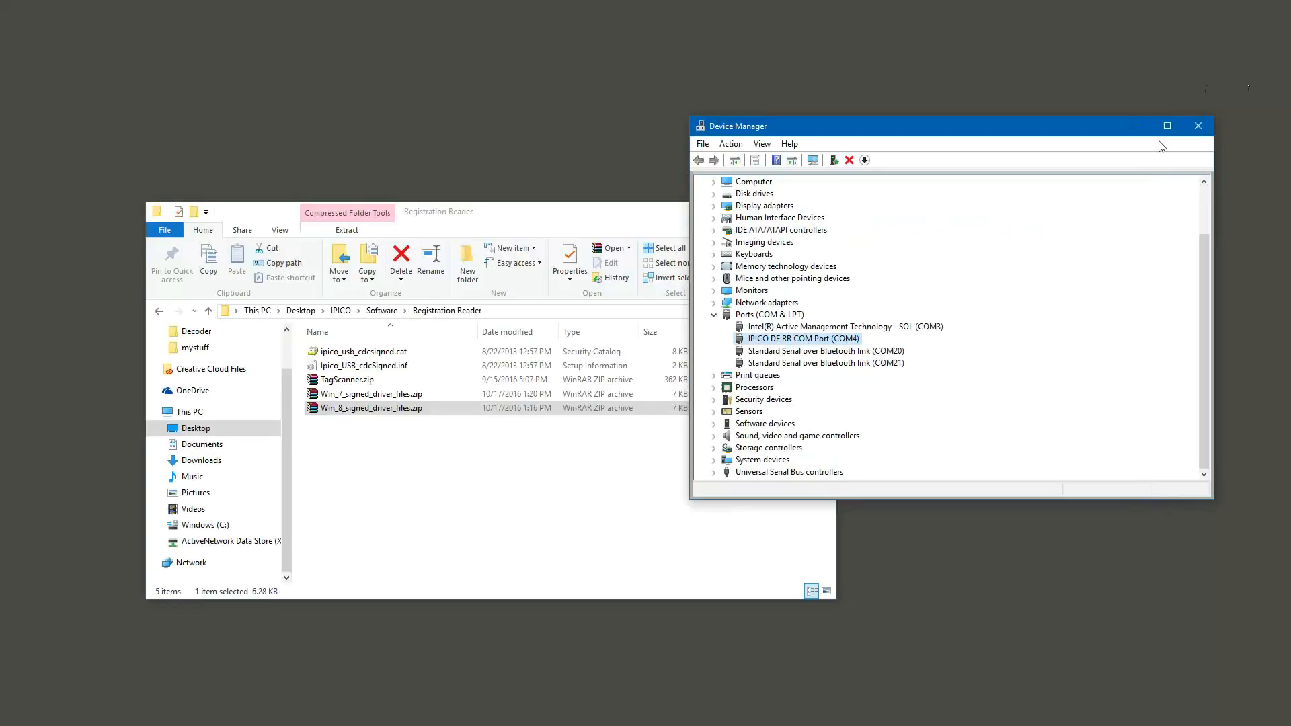
- Close Device Manager, leaving File Explorer on the Registration Reader folder
{"action": "left_click", "coordinate": [1197, 126]}
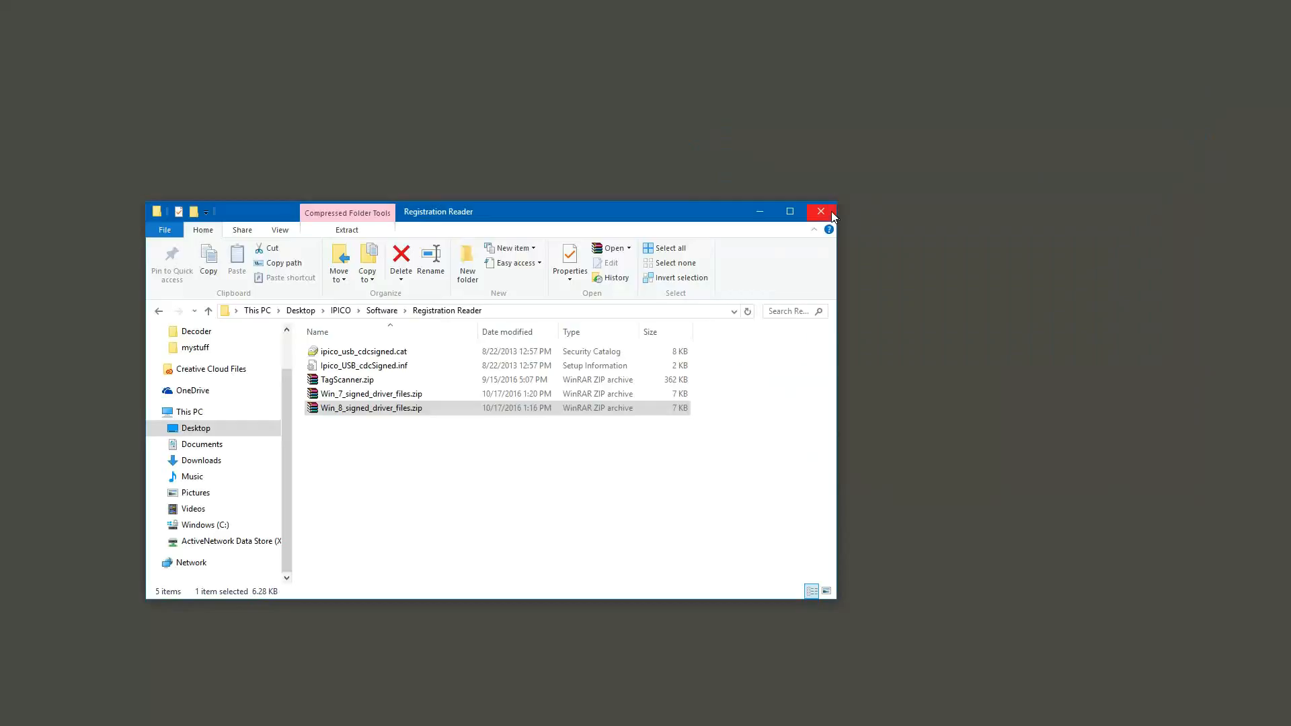